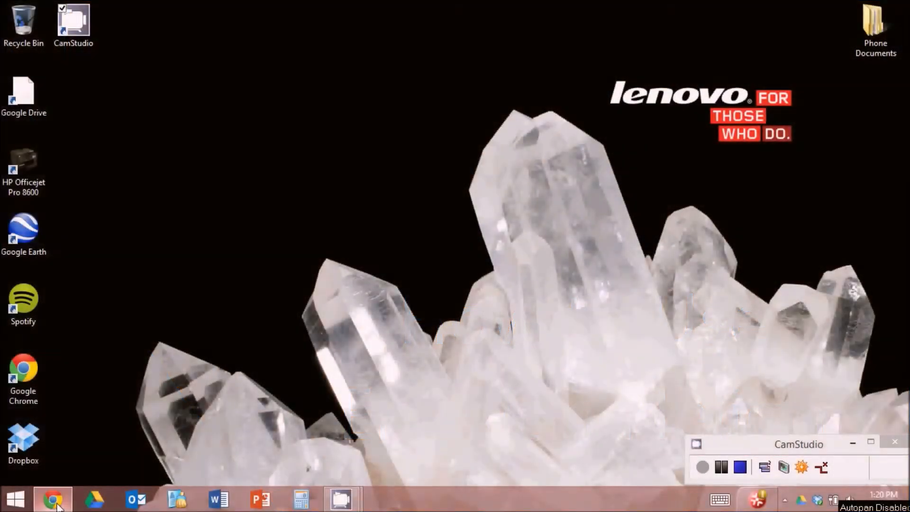
Launch Chrome and search Google for 'envision neligh' via the autocomplete suggestion.
{"action": "left_click", "coordinate": [53, 498]}
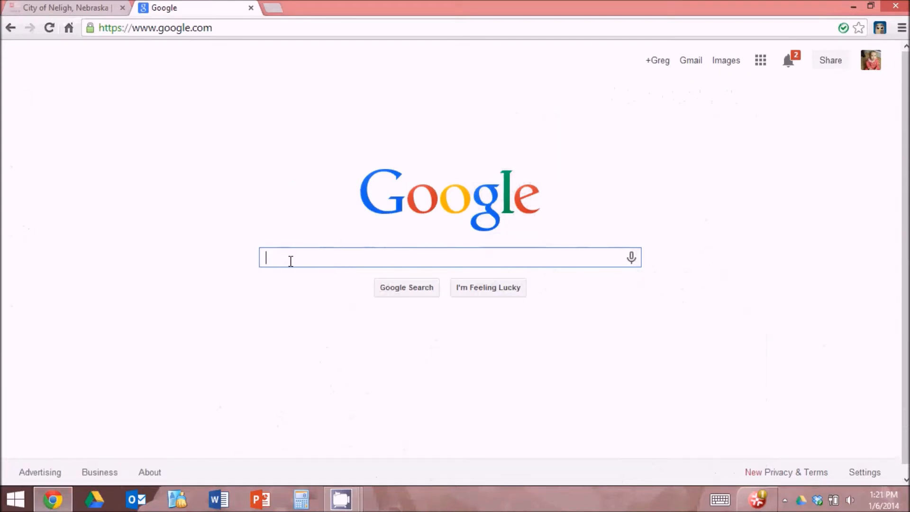
{"action": "type", "text": "en"}
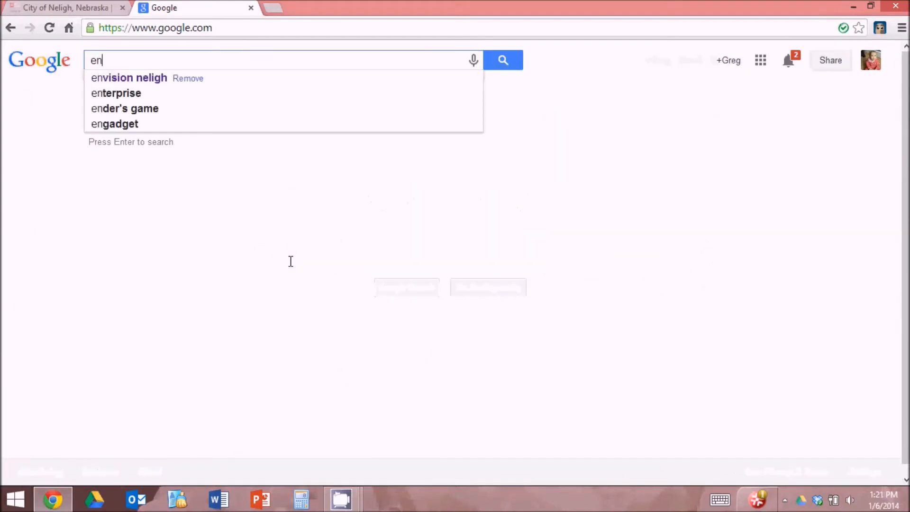
{"action": "left_click", "coordinate": [129, 77]}
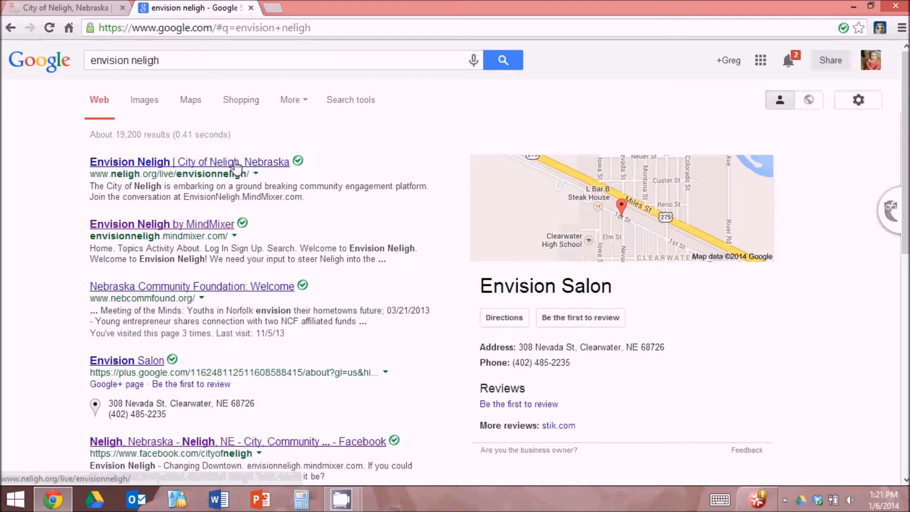
{"action": "mouse_move", "coordinate": [191, 229]}
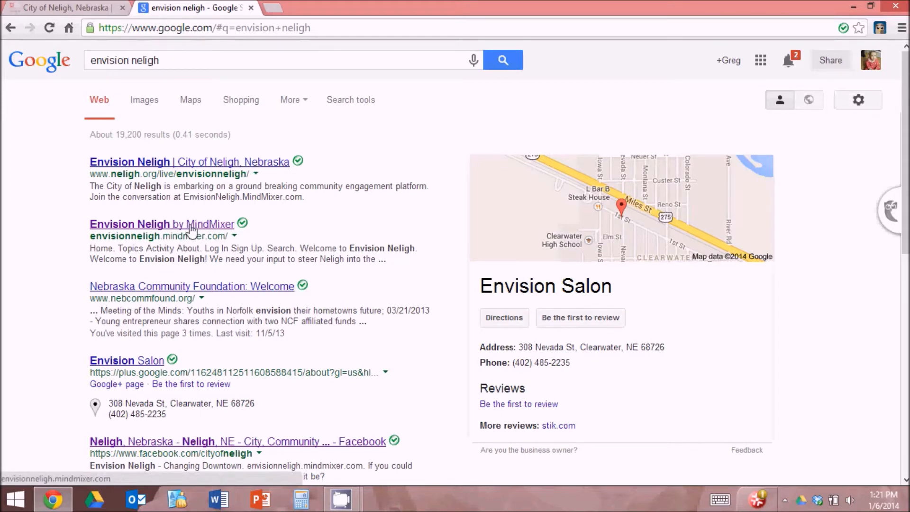
Open the Envision Neligh by MindMixer result and choose Sign Up with Email.
{"action": "left_click", "coordinate": [161, 223]}
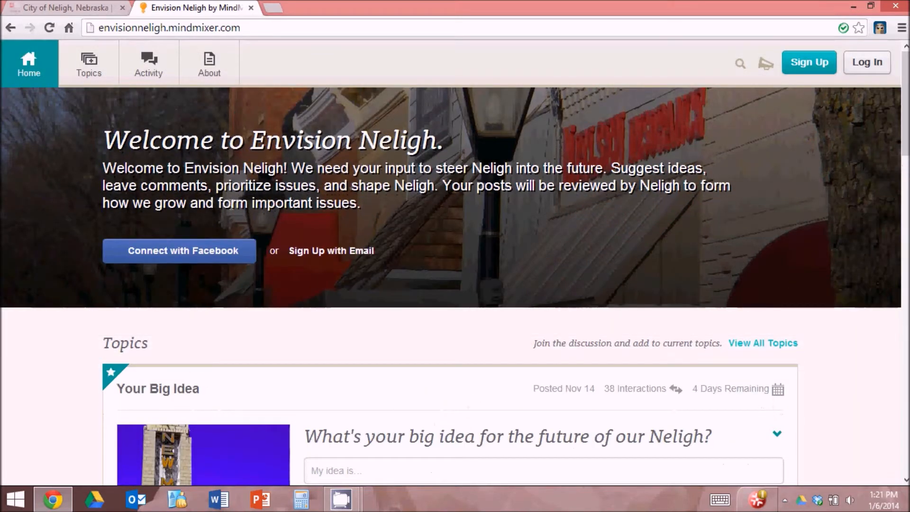
{"action": "mouse_move", "coordinate": [210, 258]}
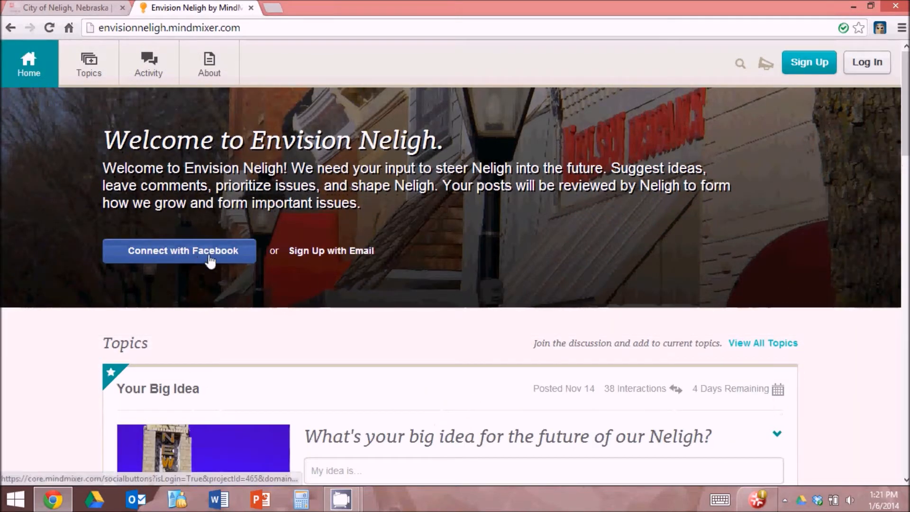
{"action": "mouse_move", "coordinate": [365, 257]}
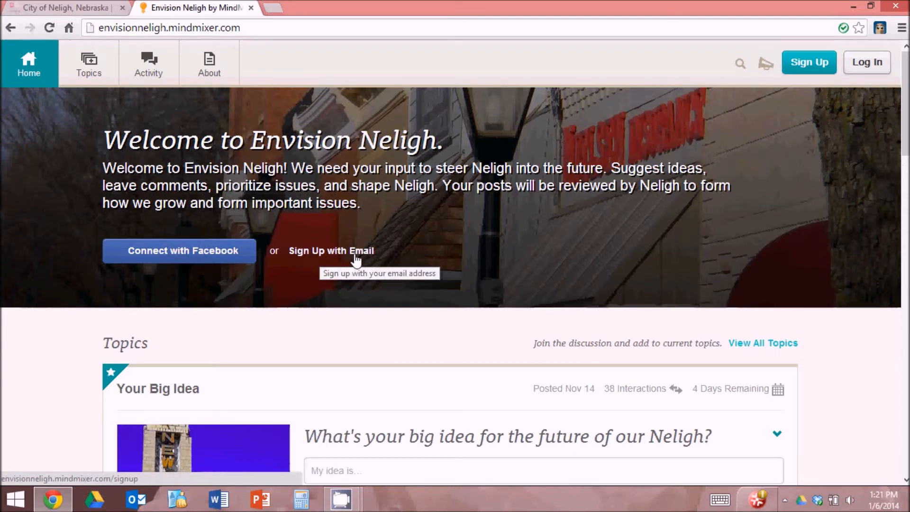
{"action": "left_click", "coordinate": [331, 250]}
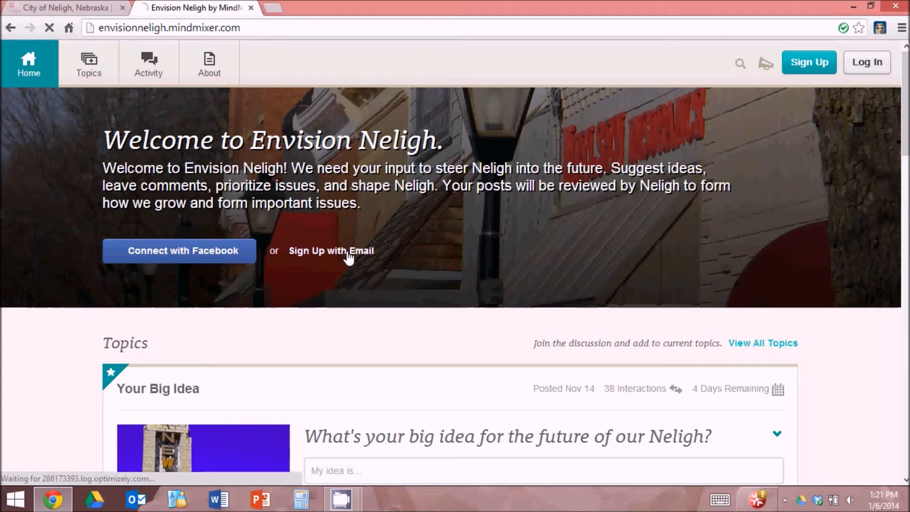
{"action": "left_click", "coordinate": [331, 251]}
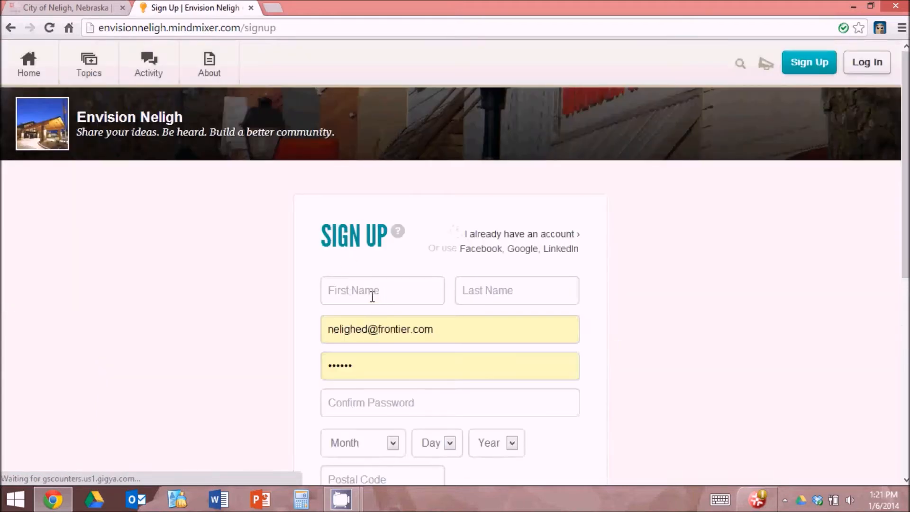
{"action": "type", "text": "Greg"}
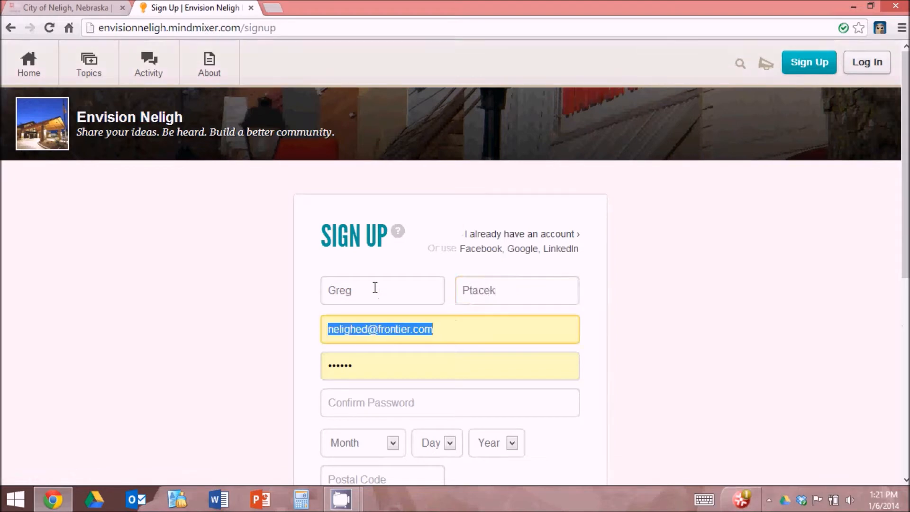
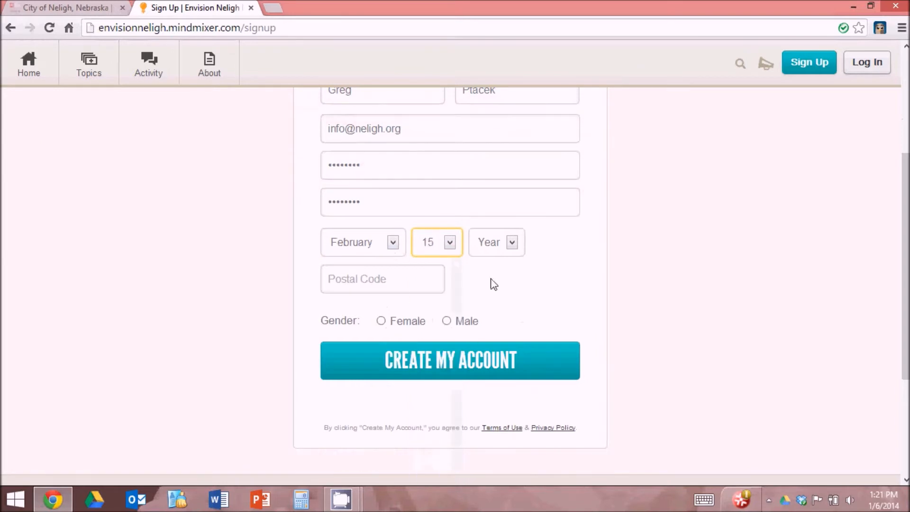
Set the birth year to 1986 and gender to Male.
{"action": "left_click", "coordinate": [496, 242]}
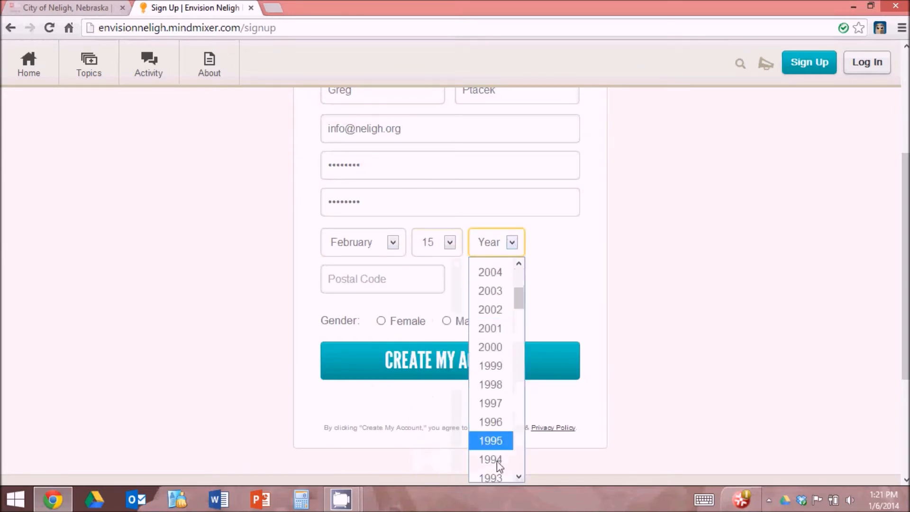
{"action": "scroll", "scroll_direction": "down", "scroll_amount": 3}
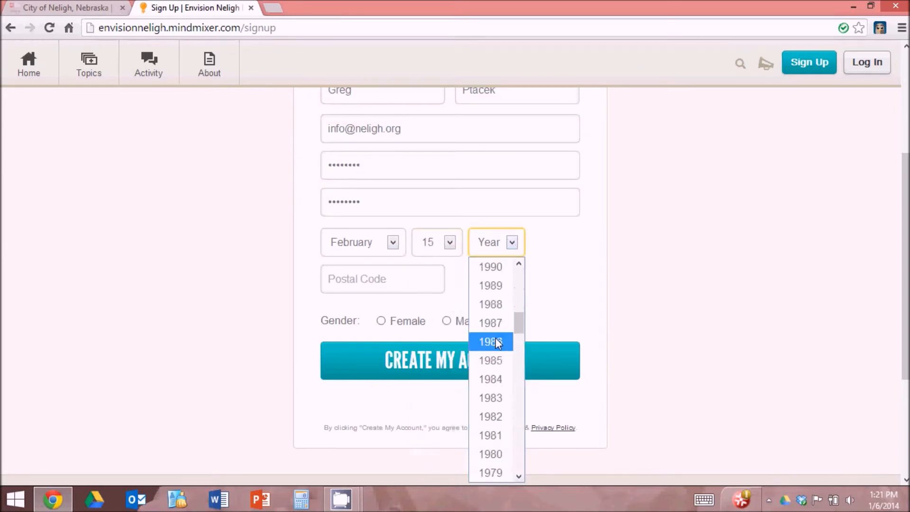
{"action": "left_click", "coordinate": [489, 341]}
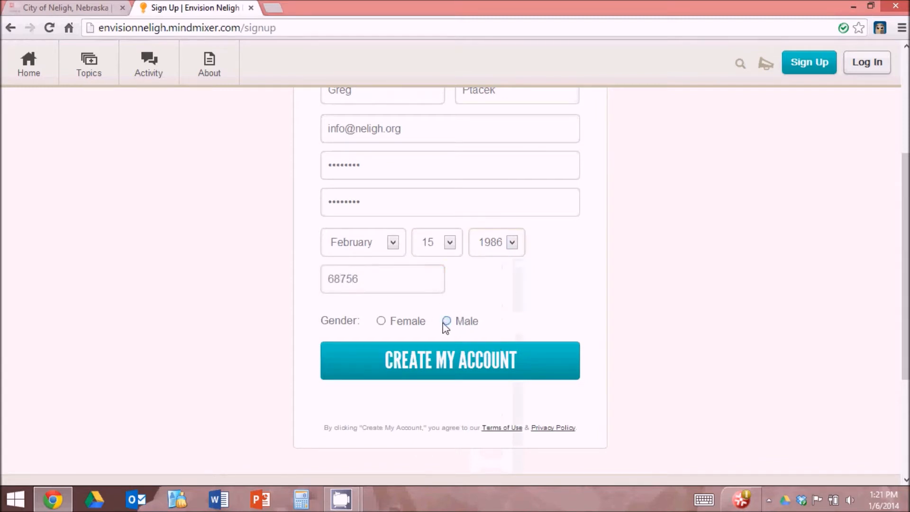
{"action": "left_click", "coordinate": [449, 360]}
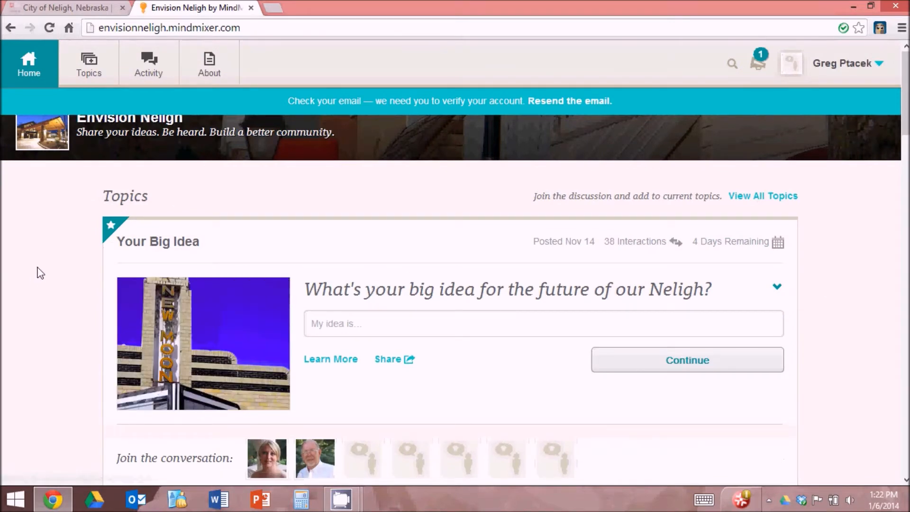
Scroll through the home page Topics and open the Your Big Idea topic.
{"action": "scroll", "scroll_direction": "down", "scroll_amount": 3}
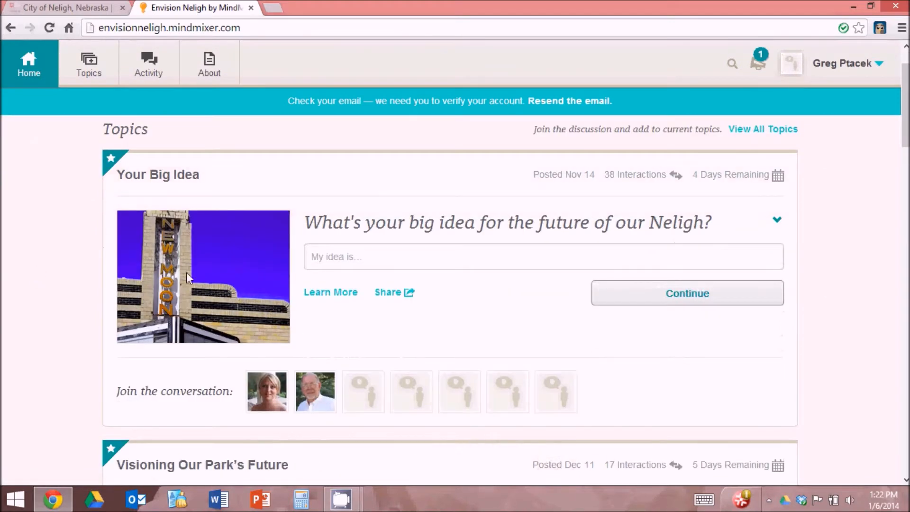
{"action": "mouse_move", "coordinate": [435, 227]}
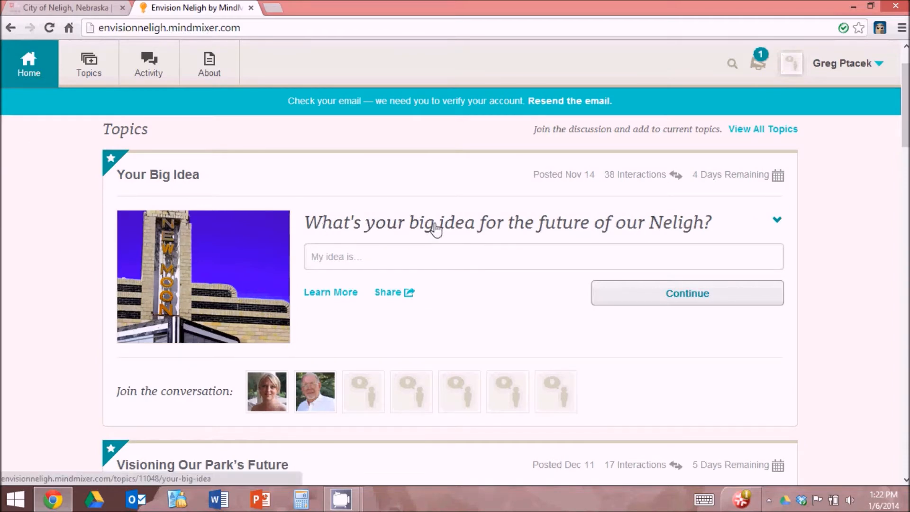
{"action": "scroll", "scroll_direction": "down", "scroll_amount": 3}
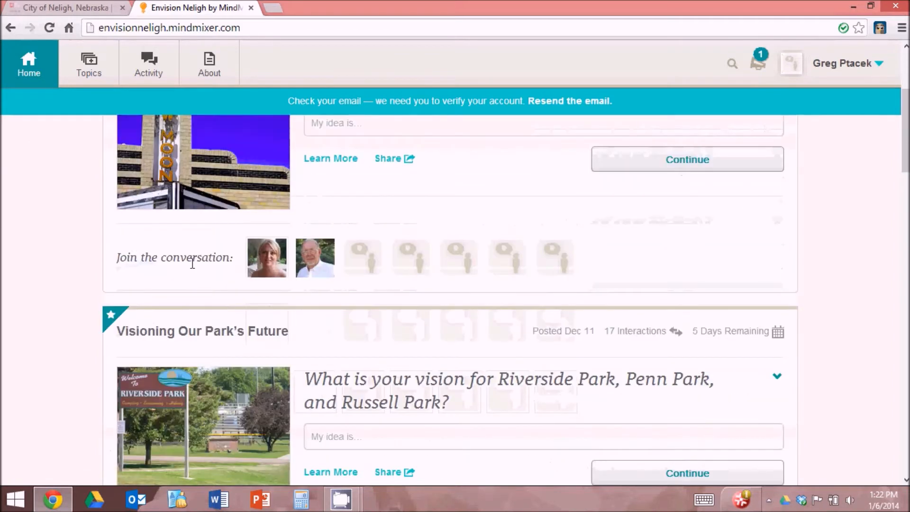
{"action": "scroll", "scroll_direction": "down", "scroll_amount": 3}
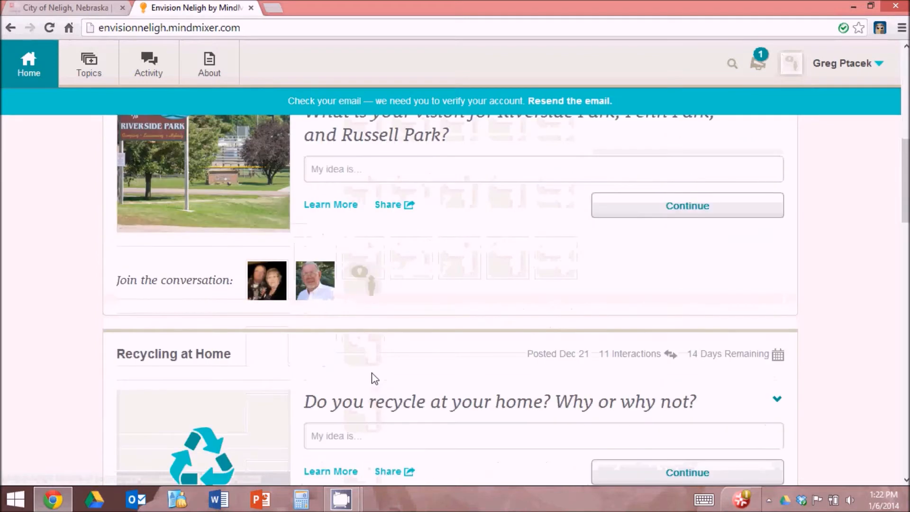
{"action": "scroll", "scroll_direction": "up", "scroll_amount": 3}
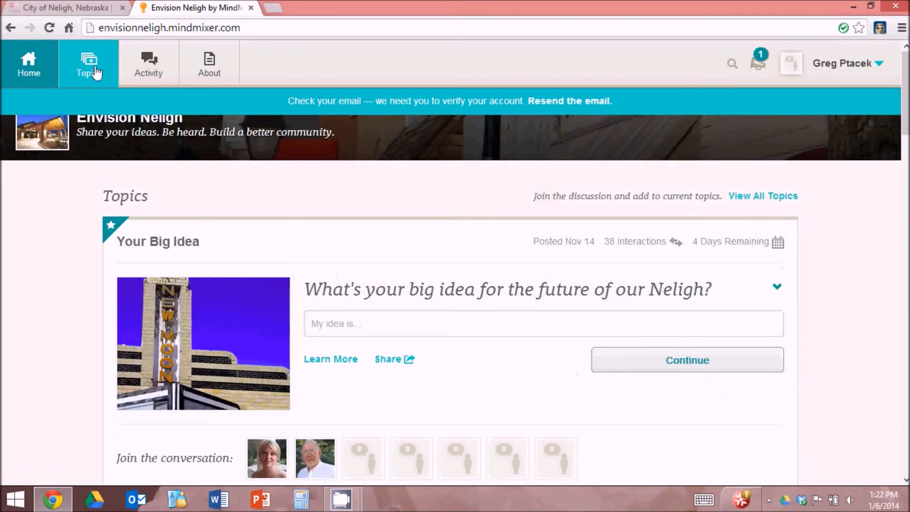
{"action": "mouse_move", "coordinate": [148, 64]}
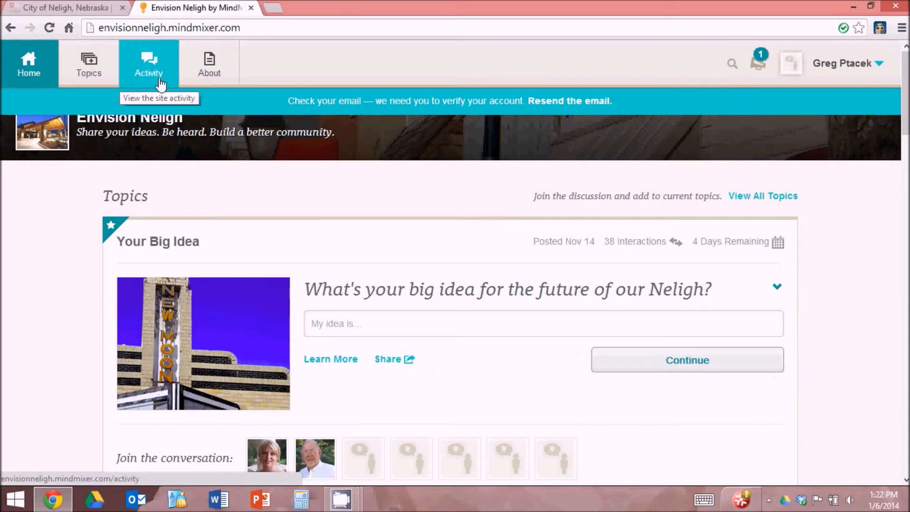
{"action": "left_click", "coordinate": [762, 195]}
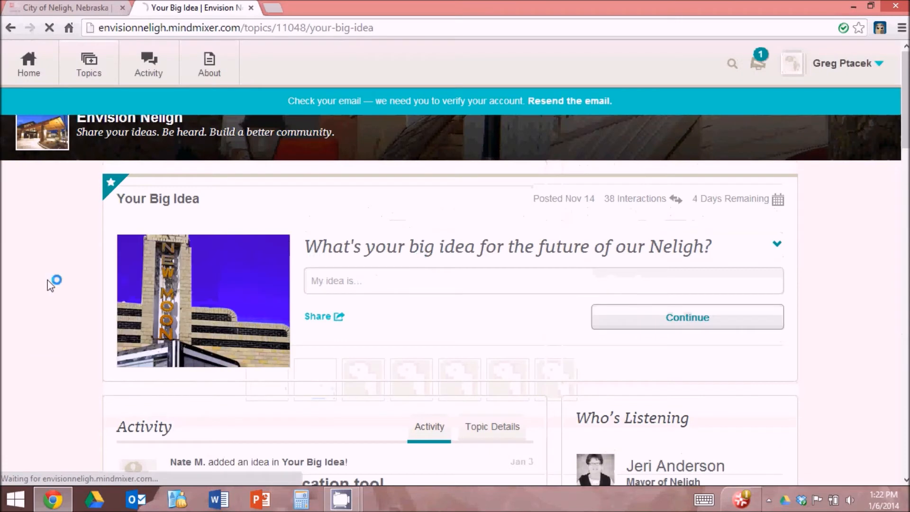
Browse the Your Big Idea activity feed and try sharing the mass communication tool idea.
{"action": "scroll", "scroll_direction": "down", "scroll_amount": 3}
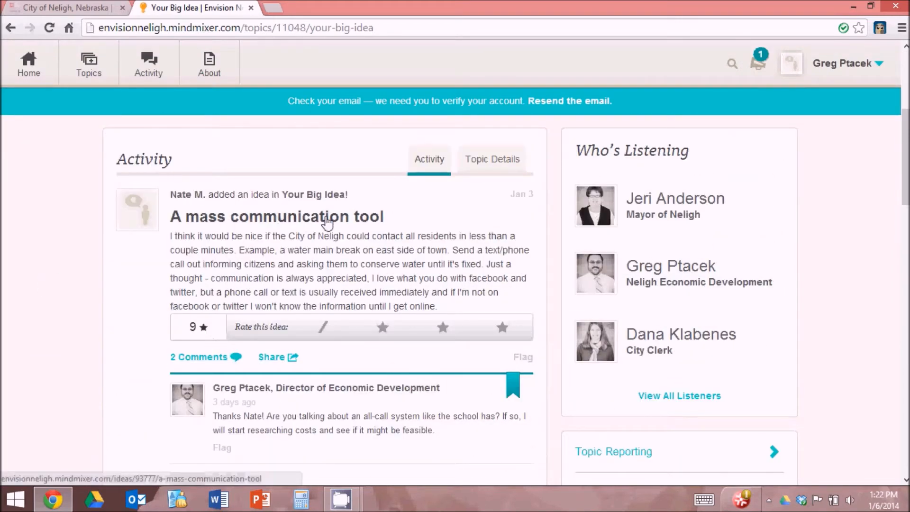
{"action": "mouse_move", "coordinate": [502, 327]}
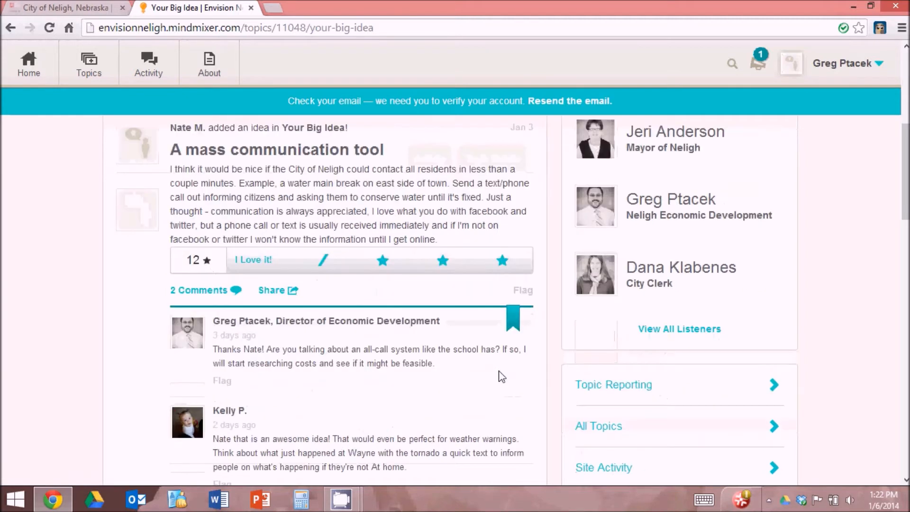
{"action": "scroll", "scroll_direction": "down", "scroll_amount": 3}
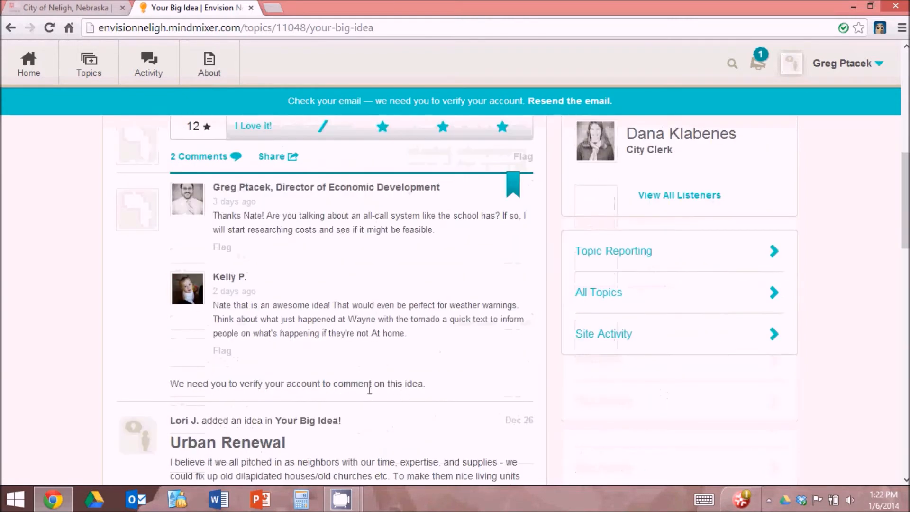
{"action": "scroll", "scroll_direction": "up", "scroll_amount": 3}
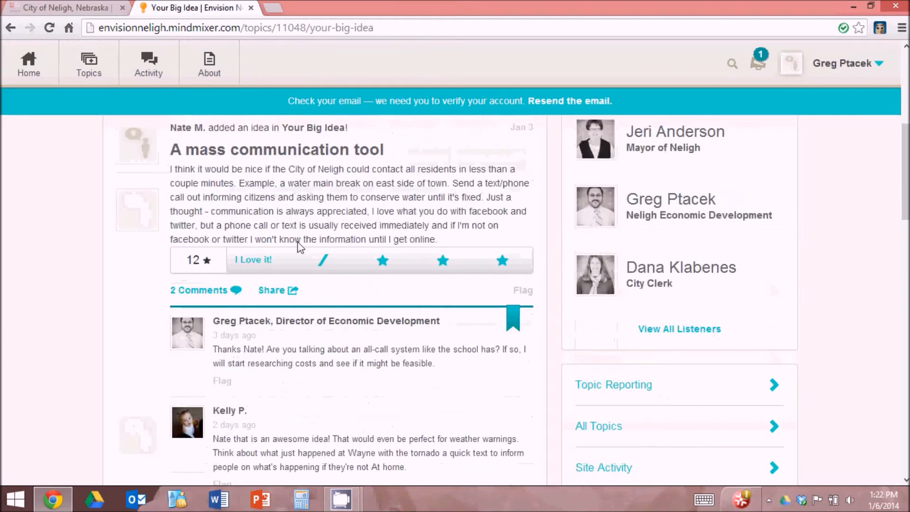
{"action": "mouse_move", "coordinate": [478, 217]}
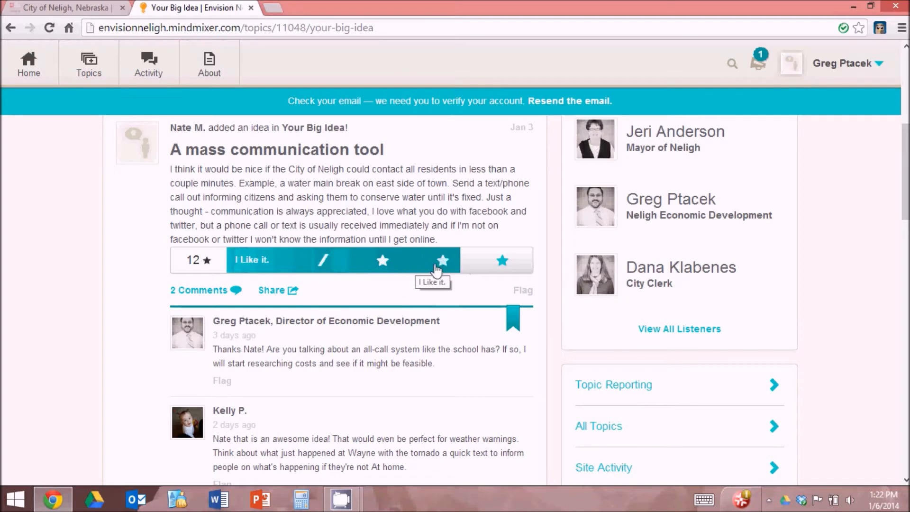
{"action": "mouse_move", "coordinate": [293, 292]}
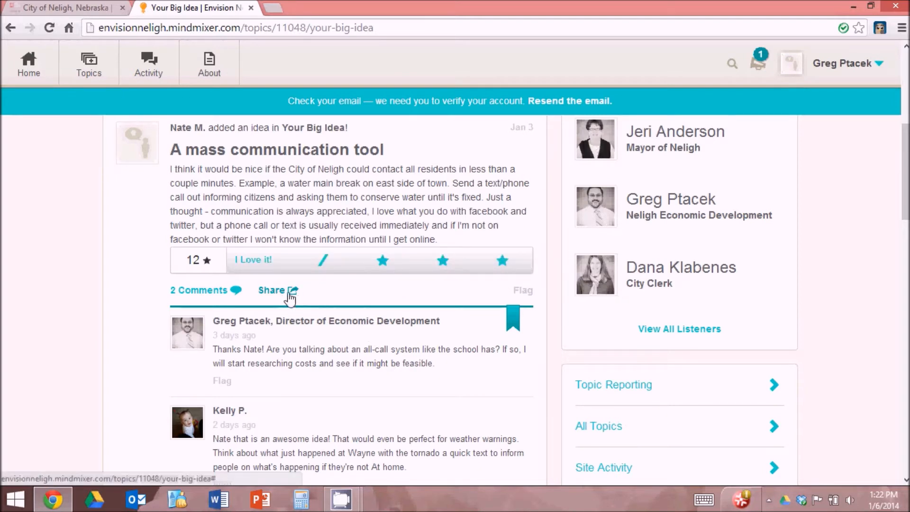
{"action": "left_click", "coordinate": [273, 290]}
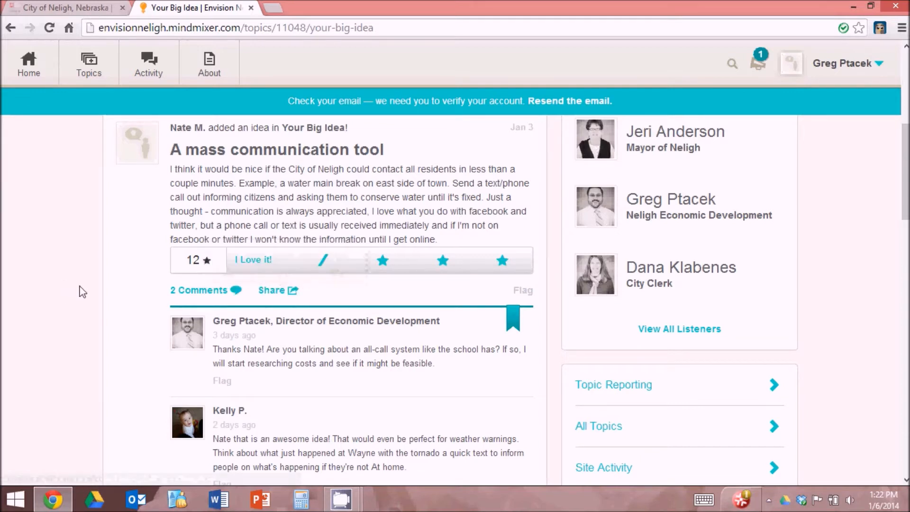
{"action": "scroll", "scroll_direction": "down", "scroll_amount": 3}
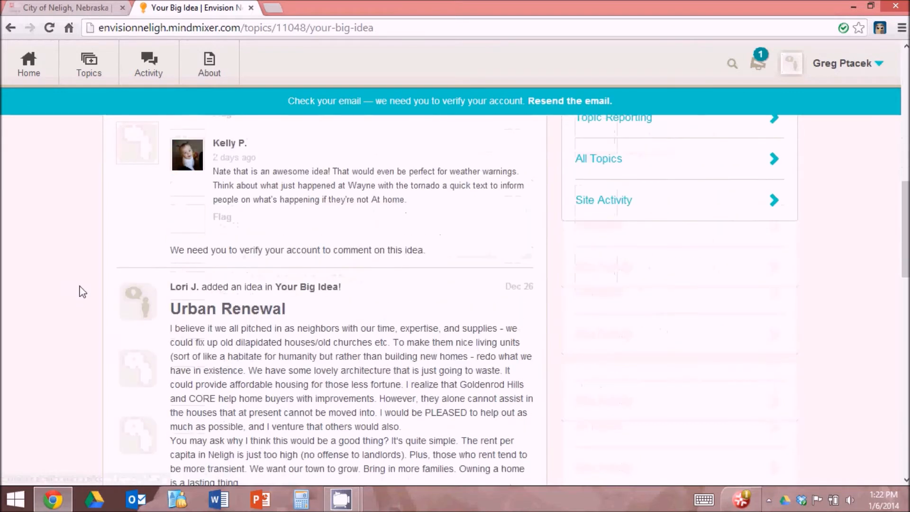
{"action": "scroll", "scroll_direction": "up", "scroll_amount": 3}
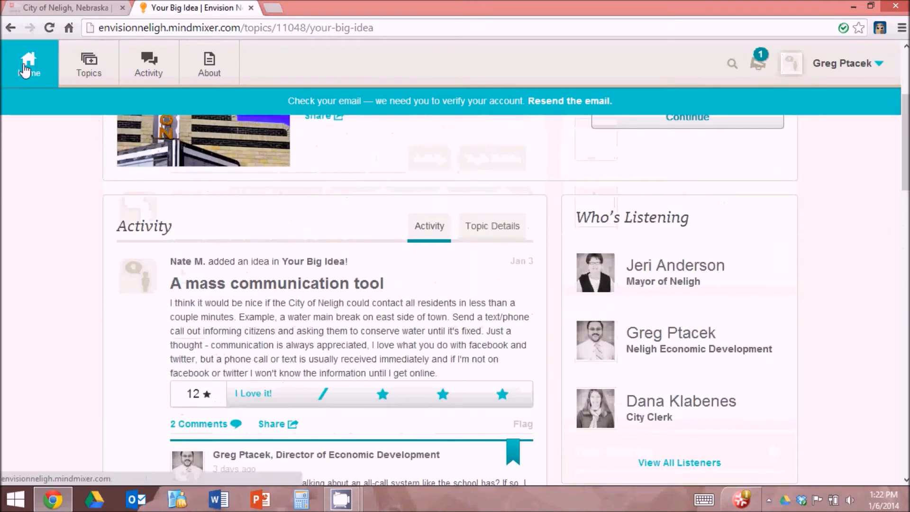
Return to Home and scroll the topic cards down to Making One Change to Downtown.
{"action": "left_click", "coordinate": [28, 62]}
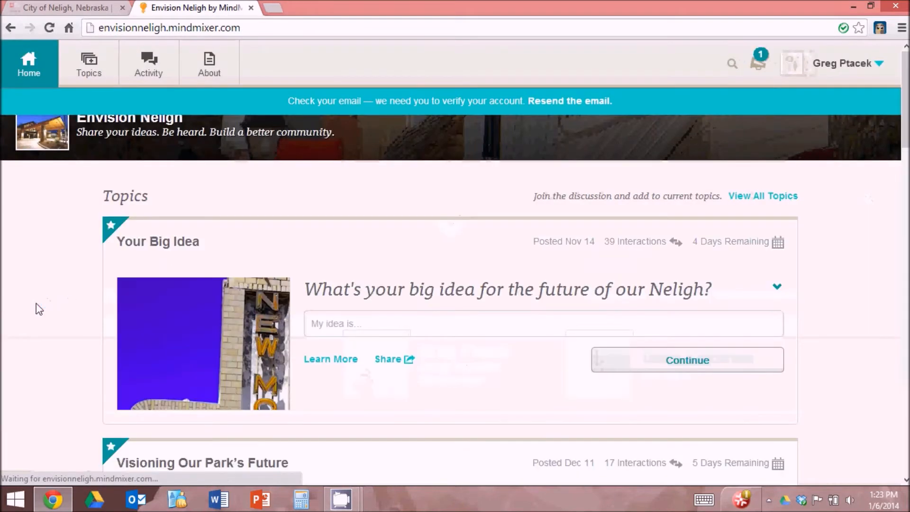
{"action": "scroll", "scroll_direction": "down", "scroll_amount": 3}
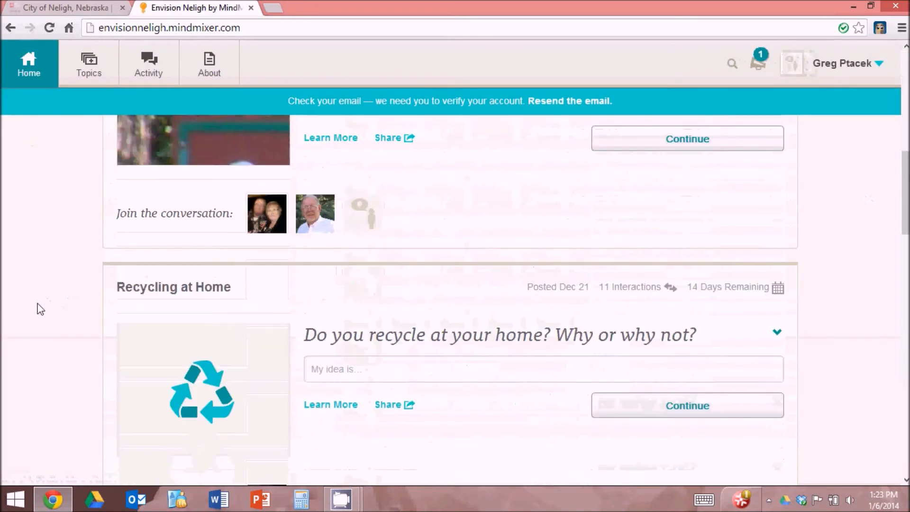
{"action": "scroll", "scroll_direction": "down", "scroll_amount": 3}
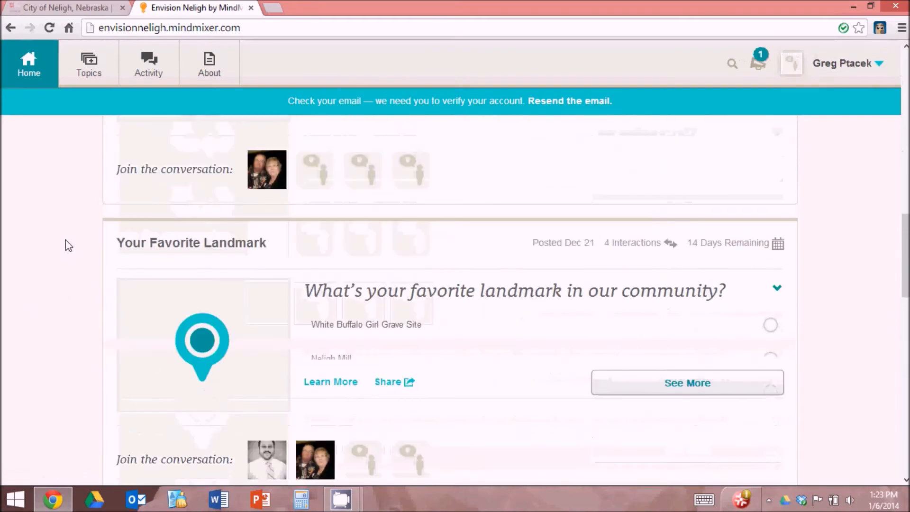
{"action": "scroll", "scroll_direction": "up", "scroll_amount": 3}
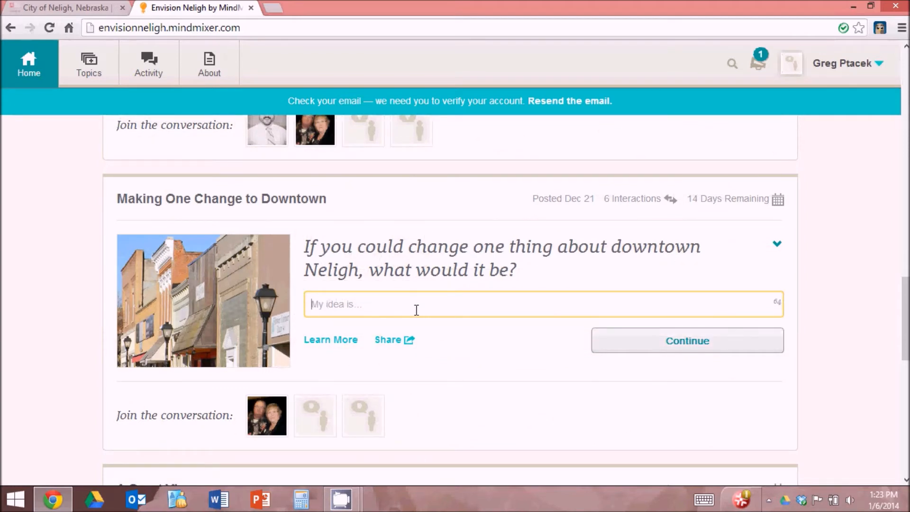
Draft the idea 'I think we should do X in downtown Neligh' in the My idea box.
{"action": "type", "text": "I think we s"}
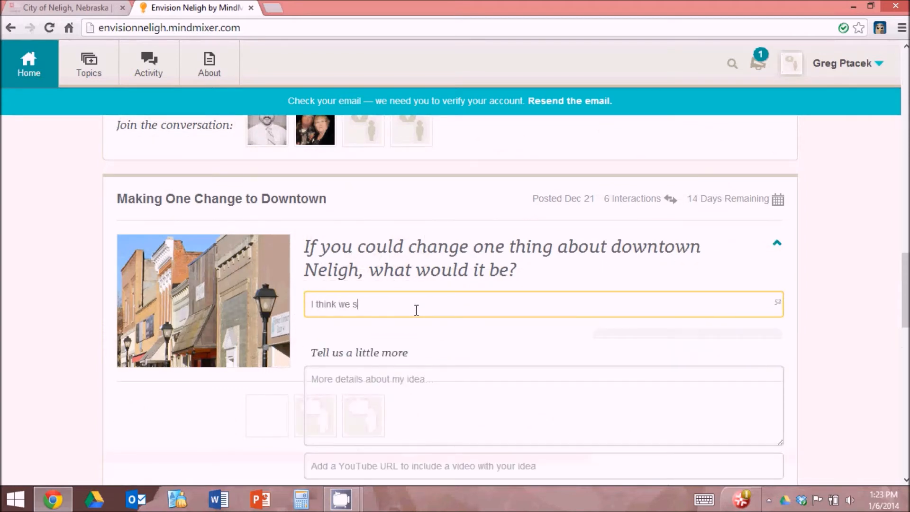
{"action": "type", "text": "hould do"}
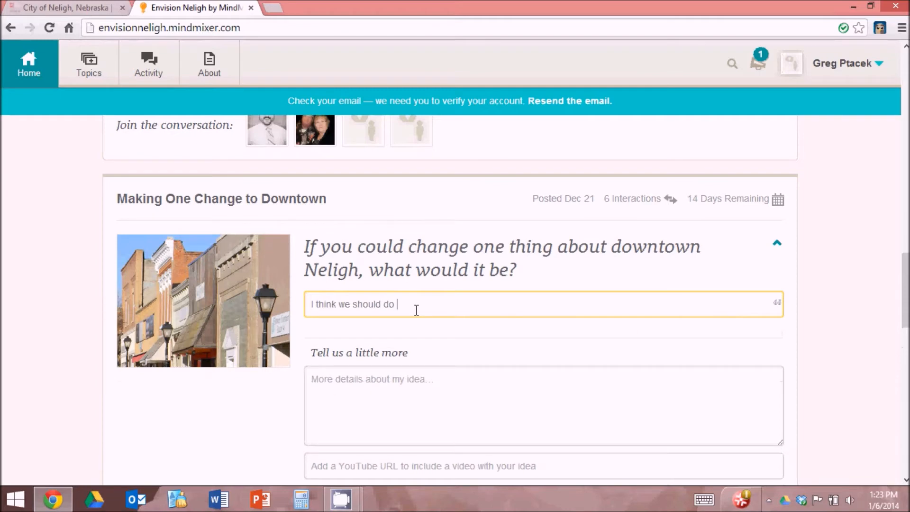
{"action": "type", "text": "X in"}
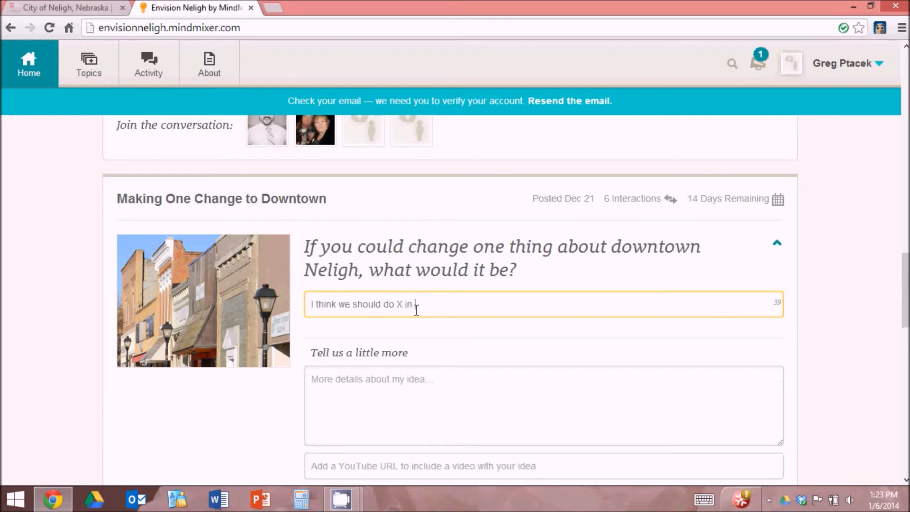
{"action": "type", "text": "downtown N"}
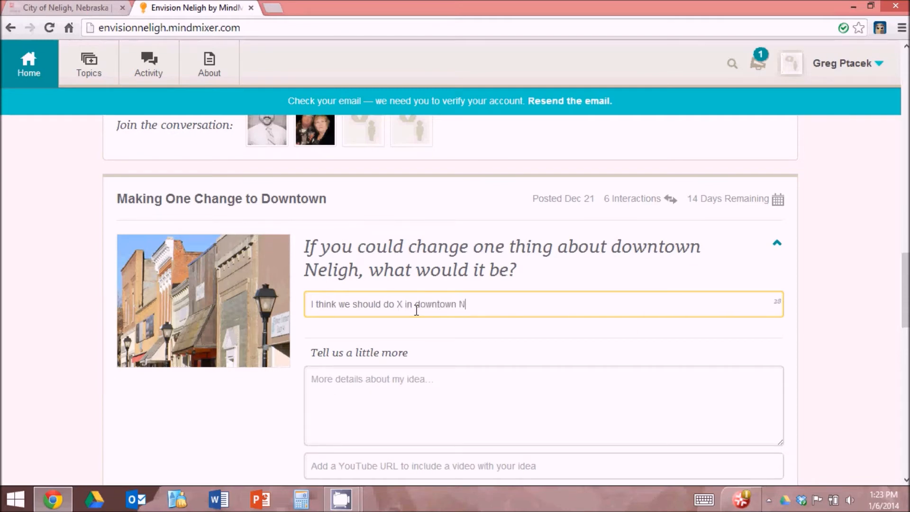
{"action": "type", "text": "eligh"}
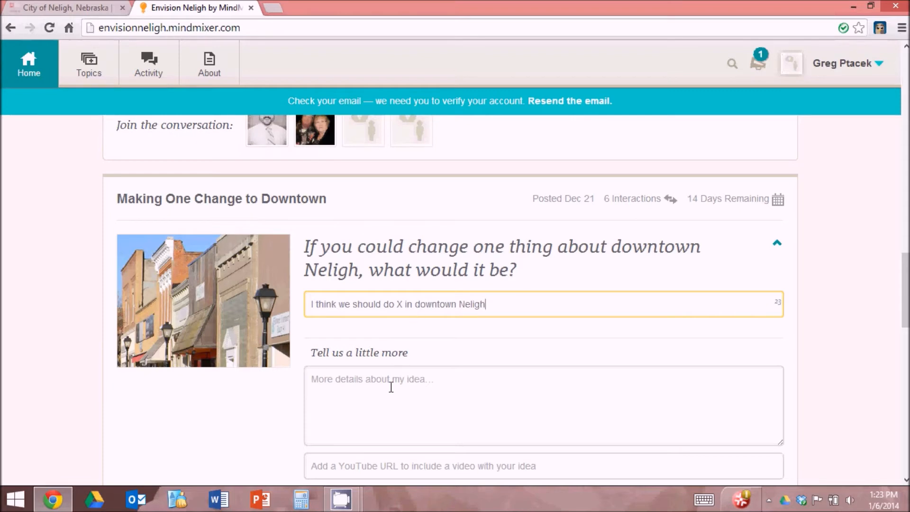
Add placeholder details 'asdf asd fasd' and scroll past Add it! without submitting.
{"action": "type", "text": "asdf asd fasd"}
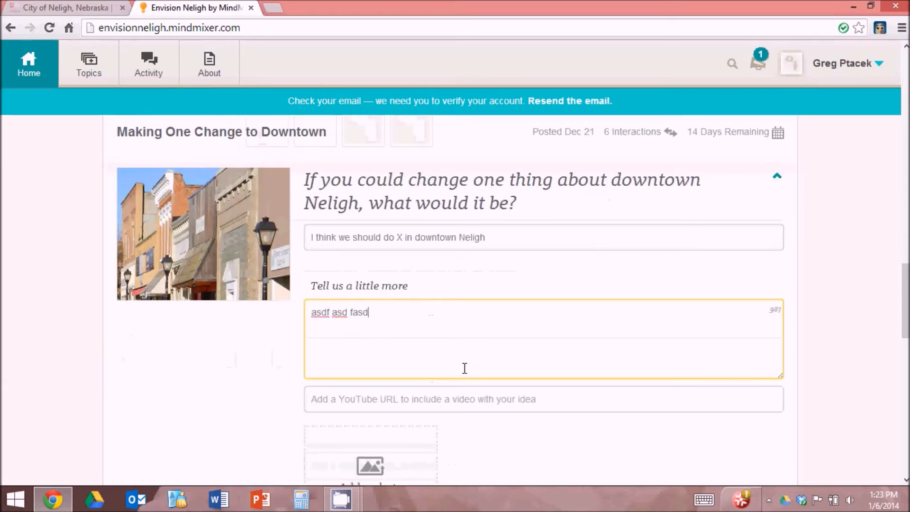
{"action": "scroll", "scroll_direction": "down", "scroll_amount": 3}
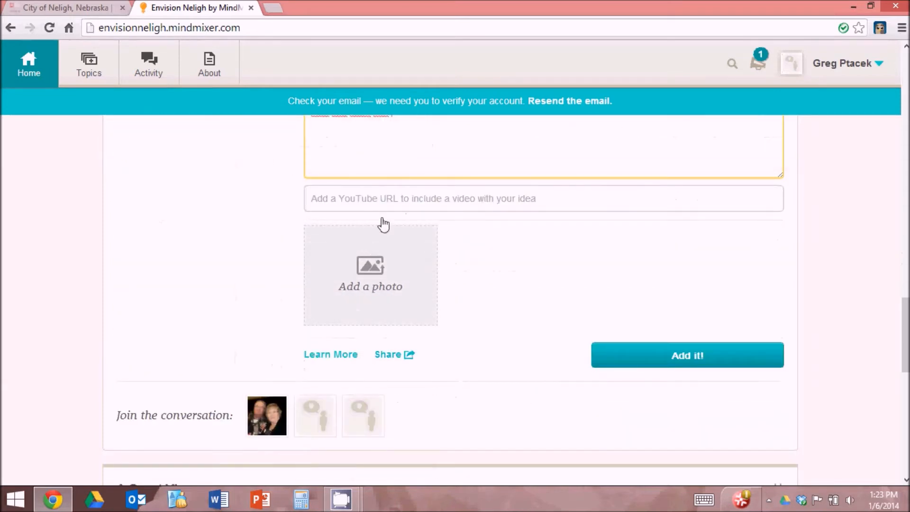
{"action": "scroll", "scroll_direction": "up", "scroll_amount": 3}
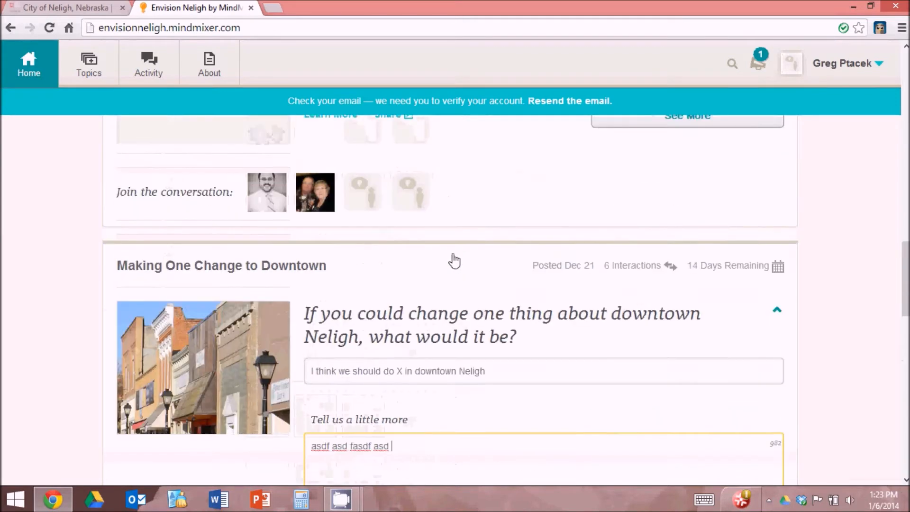
{"action": "scroll", "scroll_direction": "up", "scroll_amount": 3}
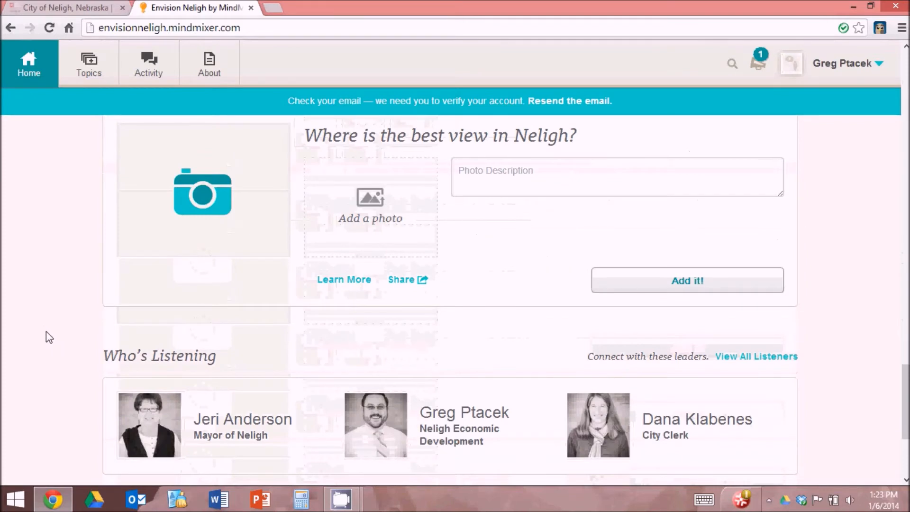
{"action": "scroll", "scroll_direction": "down", "scroll_amount": 3}
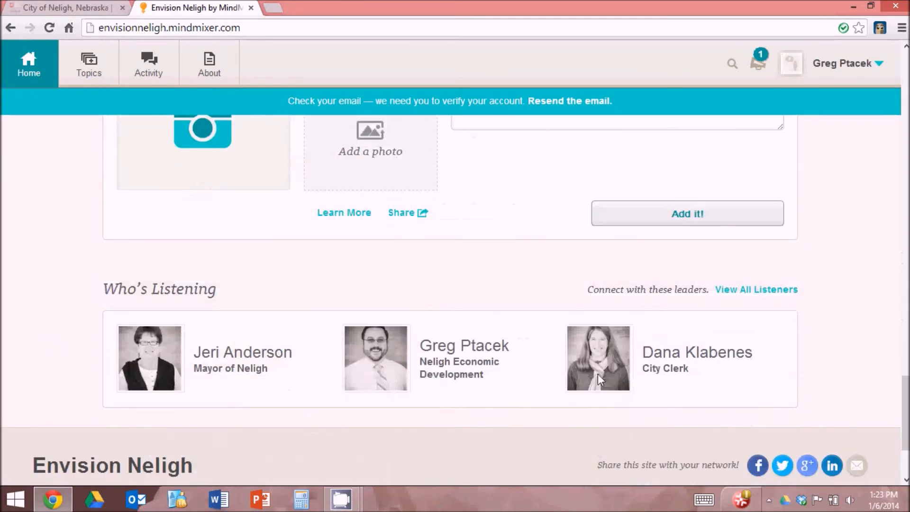
{"action": "mouse_move", "coordinate": [376, 428]}
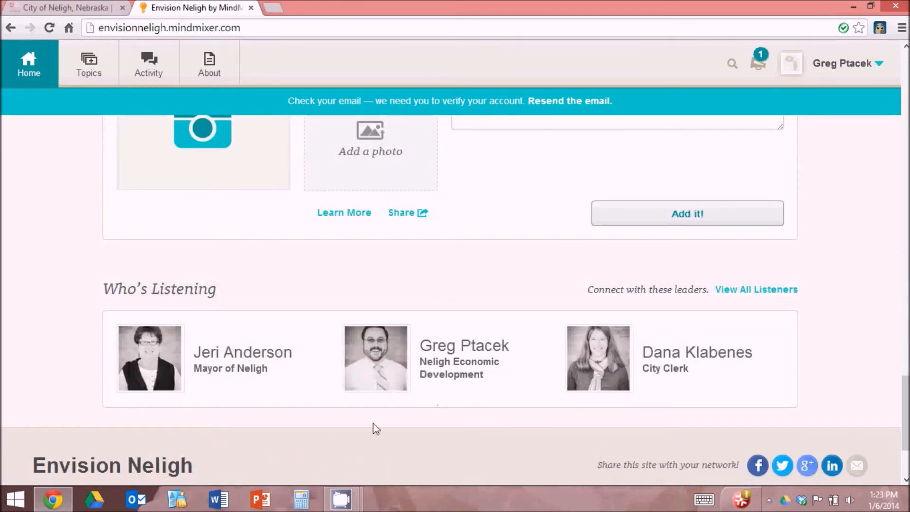
Check the footer and profile dropdown options, then go to About this Site.
{"action": "scroll", "scroll_direction": "down", "scroll_amount": 3}
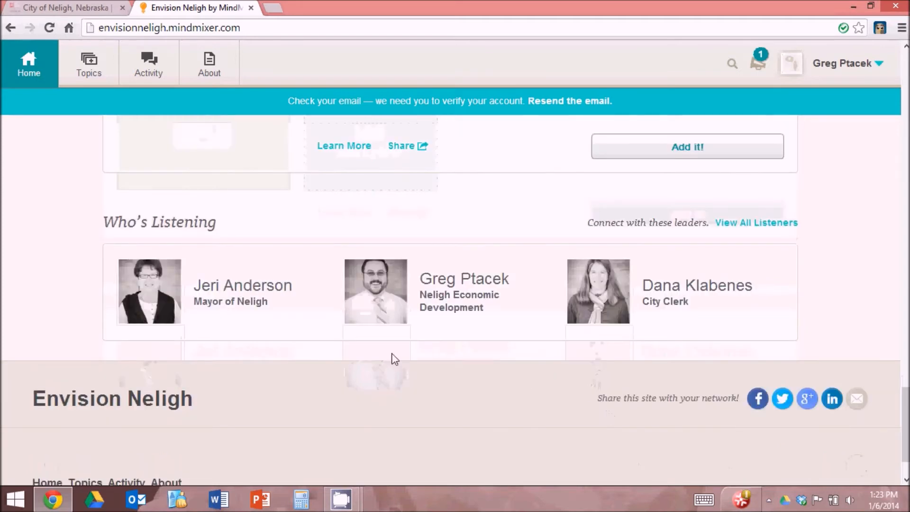
{"action": "scroll", "scroll_direction": "up", "scroll_amount": 3}
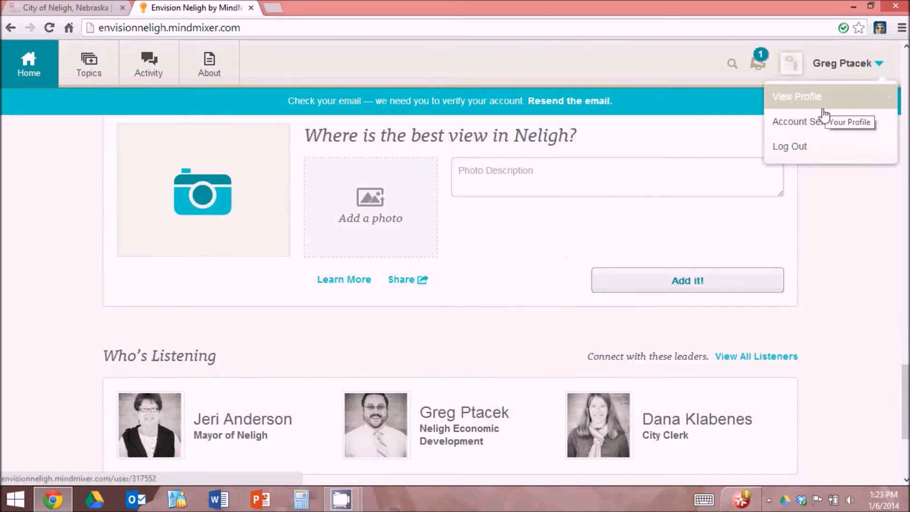
{"action": "mouse_move", "coordinate": [231, 66]}
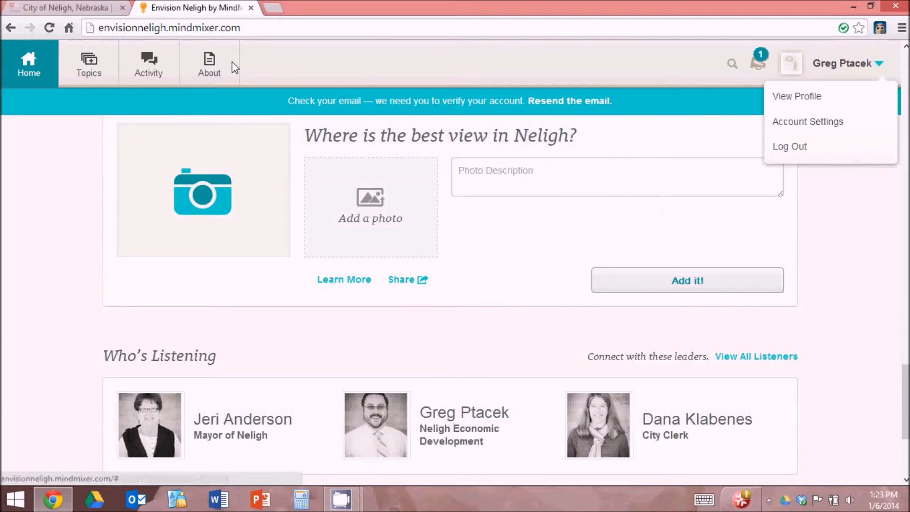
{"action": "left_click", "coordinate": [209, 63]}
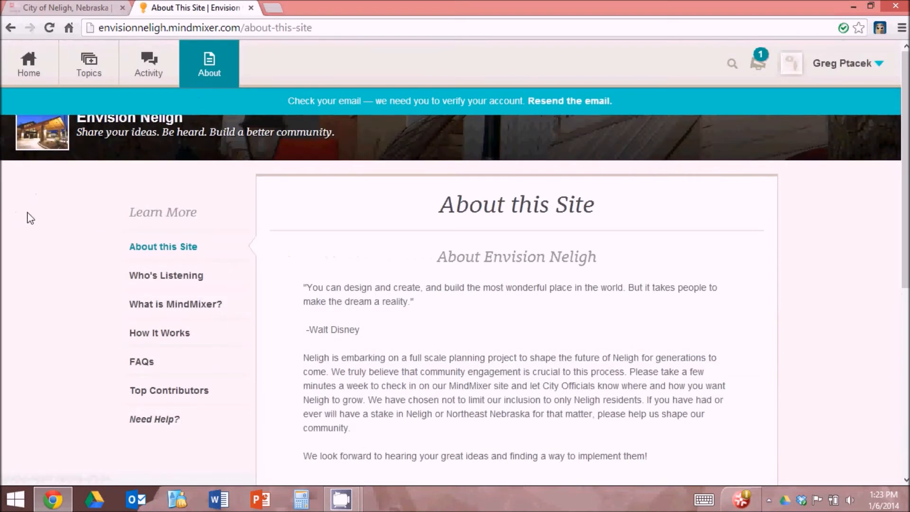
Scroll About this Site and move to the Who's Listening page of community leaders.
{"action": "scroll", "scroll_direction": "down", "scroll_amount": 3}
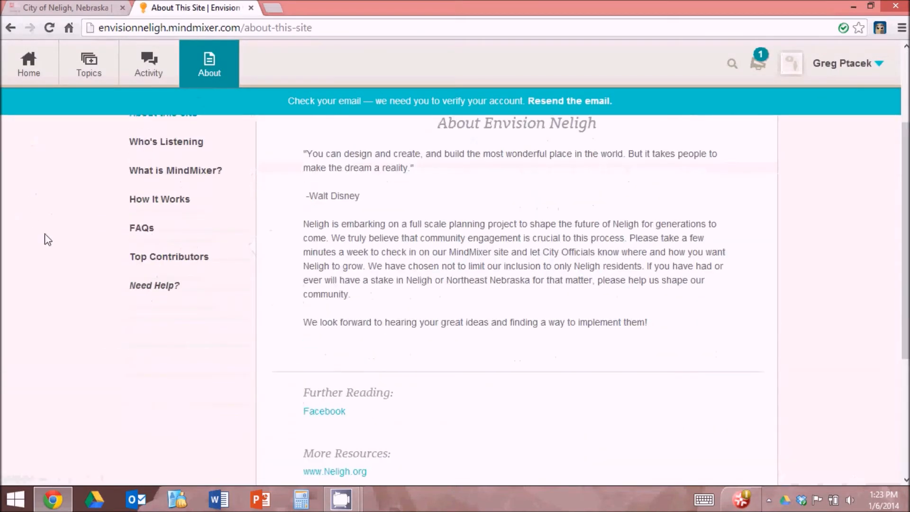
{"action": "scroll", "scroll_direction": "up", "scroll_amount": 3}
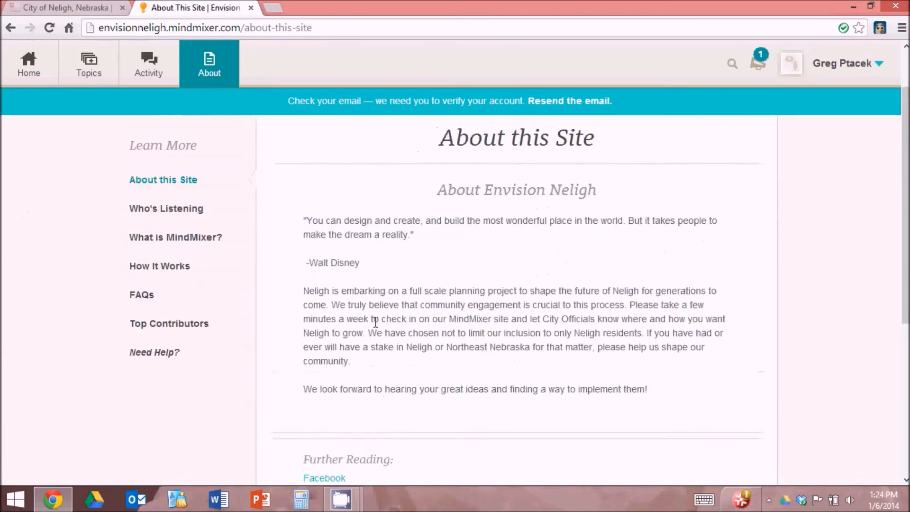
{"action": "left_click", "coordinate": [166, 209]}
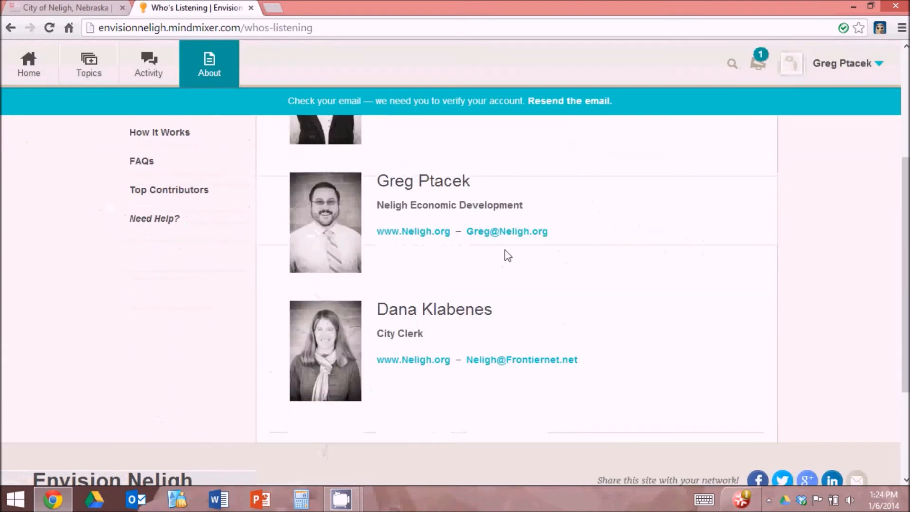
{"action": "mouse_move", "coordinate": [557, 327]}
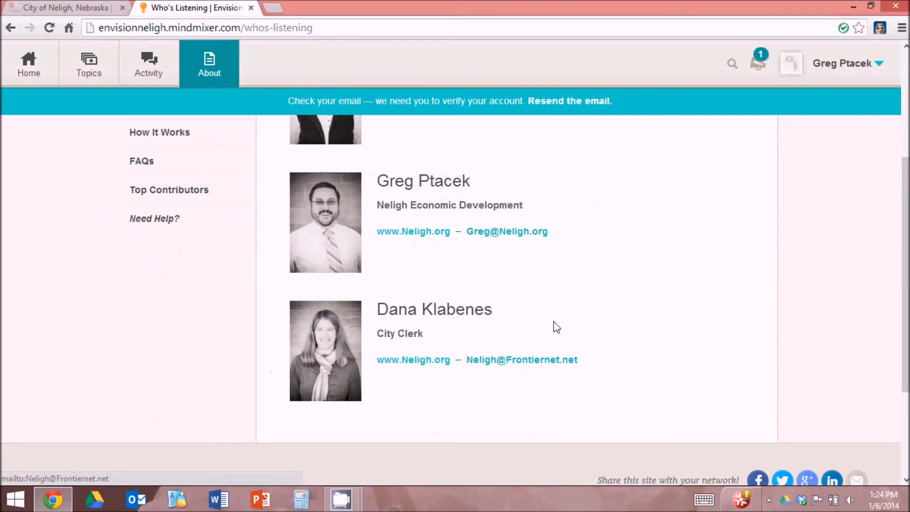
View What is MindMixer?, then move on to How It Works.
{"action": "left_click", "coordinate": [176, 304]}
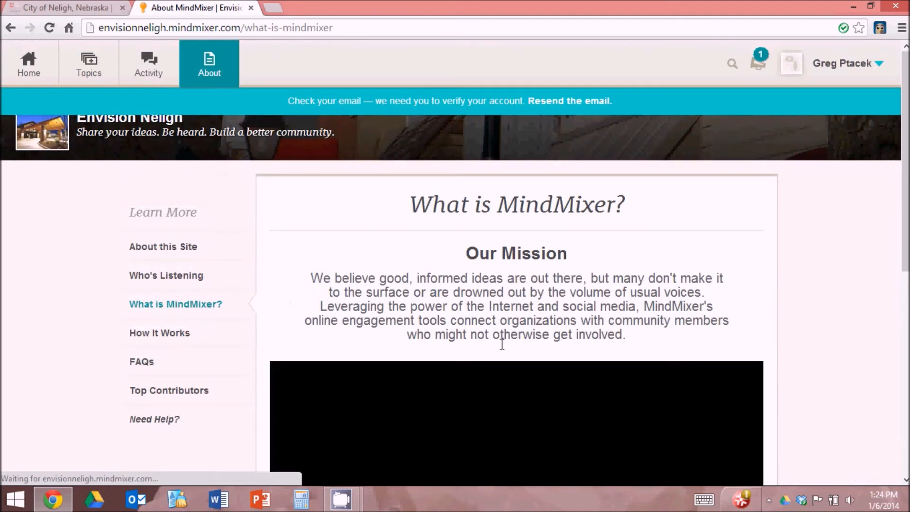
{"action": "scroll", "scroll_direction": "down", "scroll_amount": 3}
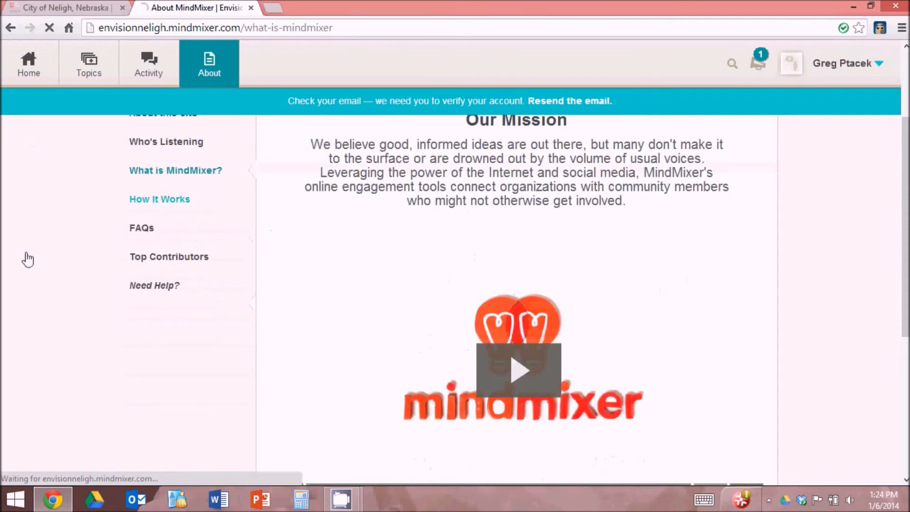
{"action": "left_click", "coordinate": [159, 198]}
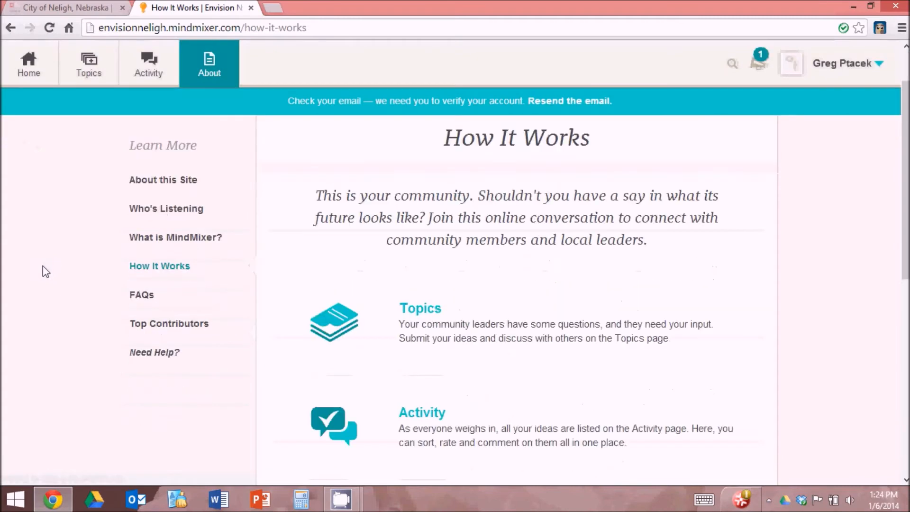
Scroll How It Works and open Top Contributors from the Learn More list.
{"action": "scroll", "scroll_direction": "down", "scroll_amount": 3}
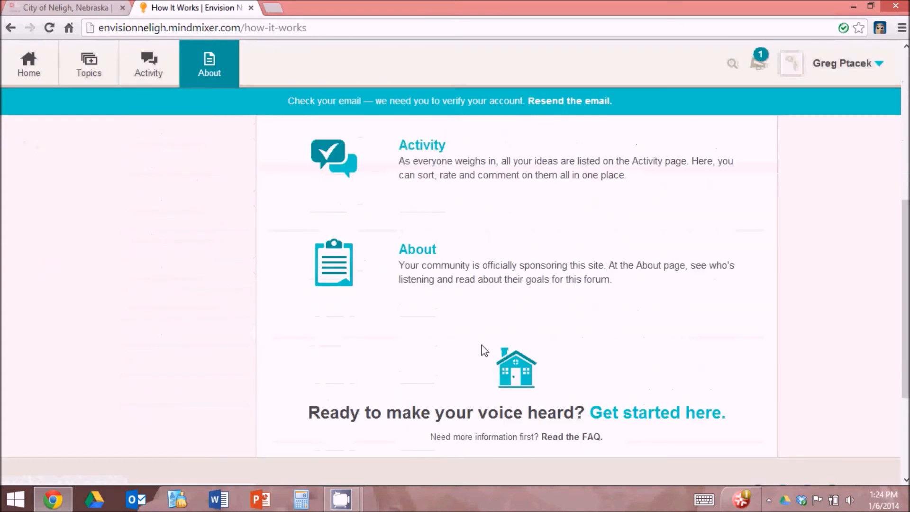
{"action": "scroll", "scroll_direction": "up", "scroll_amount": 3}
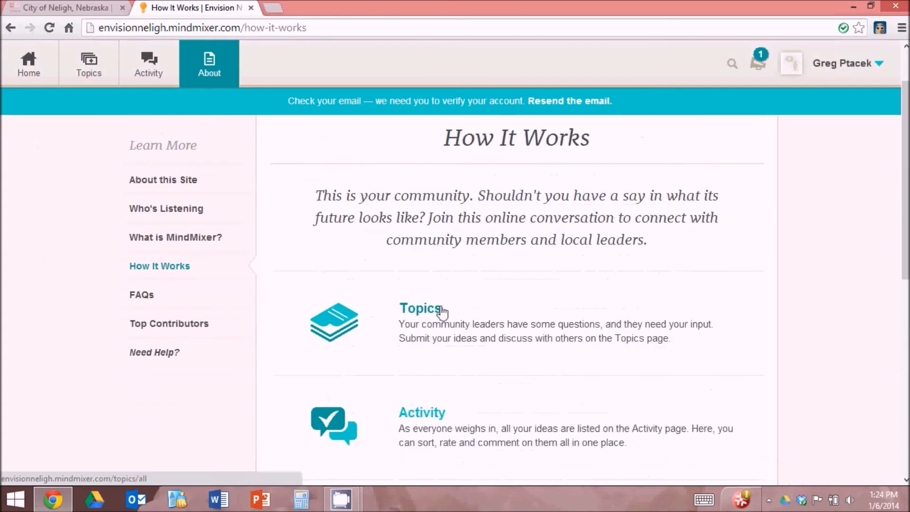
{"action": "mouse_move", "coordinate": [153, 353]}
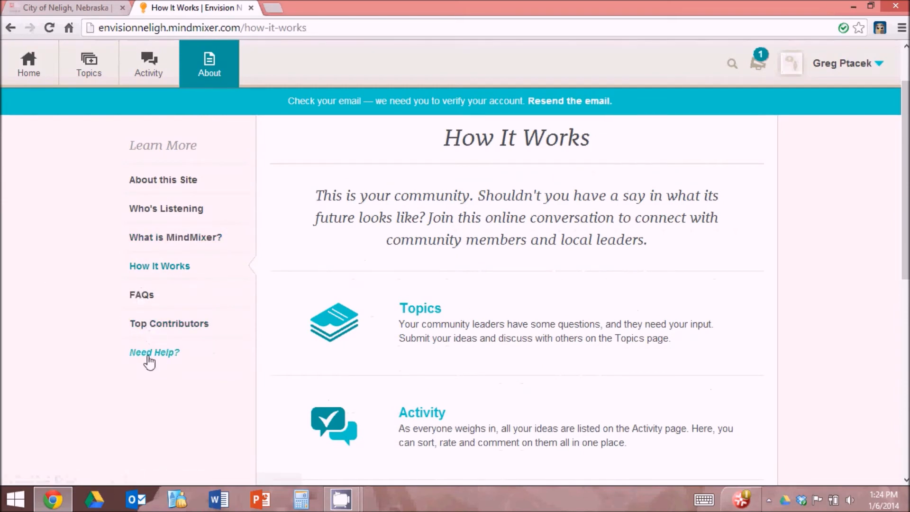
{"action": "scroll", "scroll_direction": "up", "scroll_amount": 3}
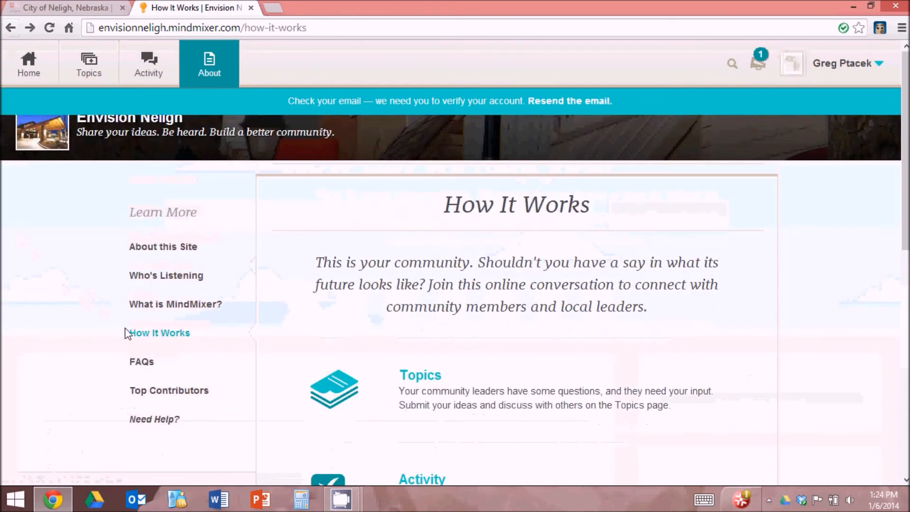
{"action": "left_click", "coordinate": [169, 390]}
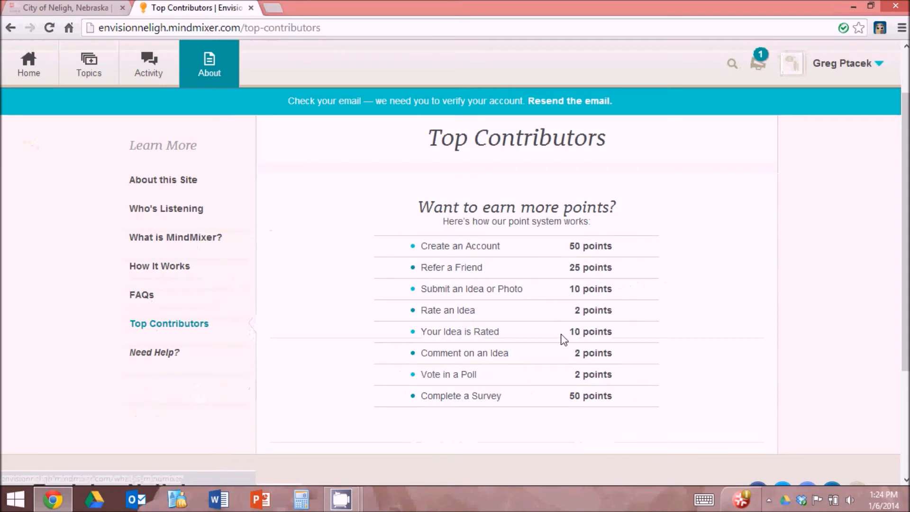
{"action": "mouse_move", "coordinate": [324, 346]}
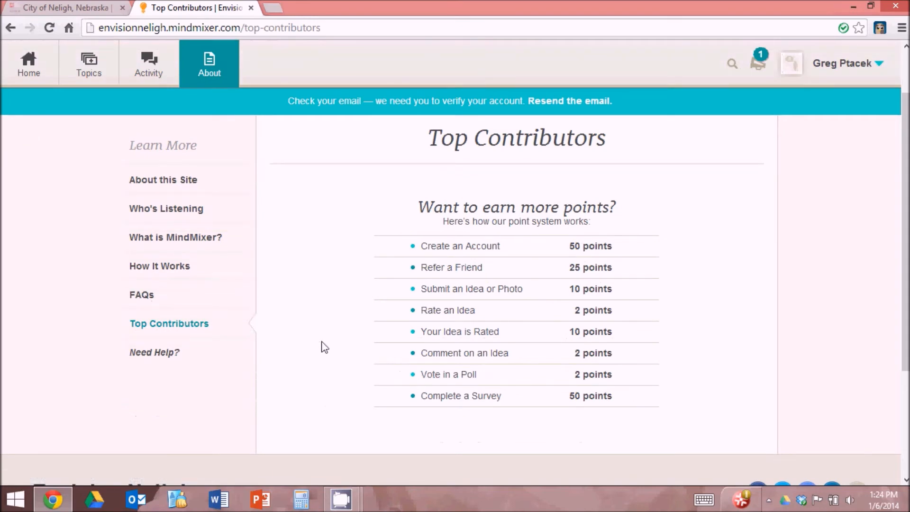
Scroll through weekly, all-time and commenter rankings down to the point-system list.
{"action": "scroll", "scroll_direction": "down", "scroll_amount": 3}
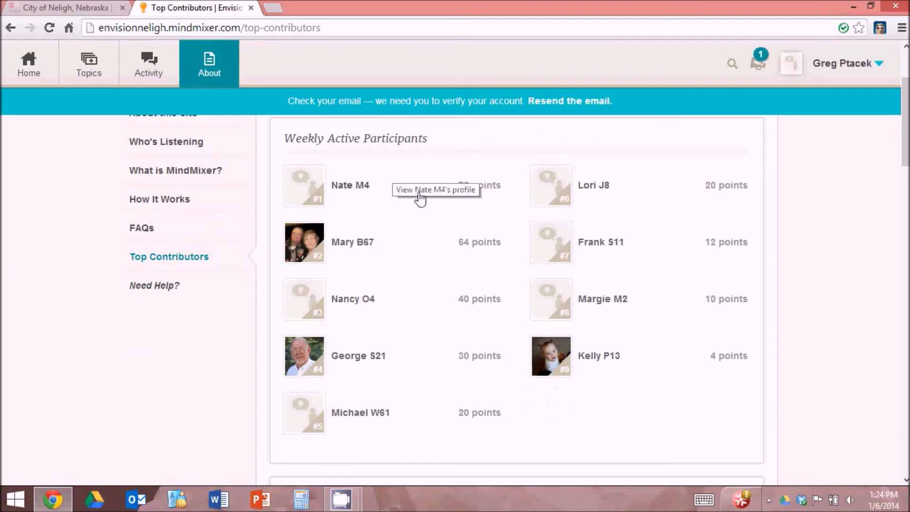
{"action": "mouse_move", "coordinate": [3, 324]}
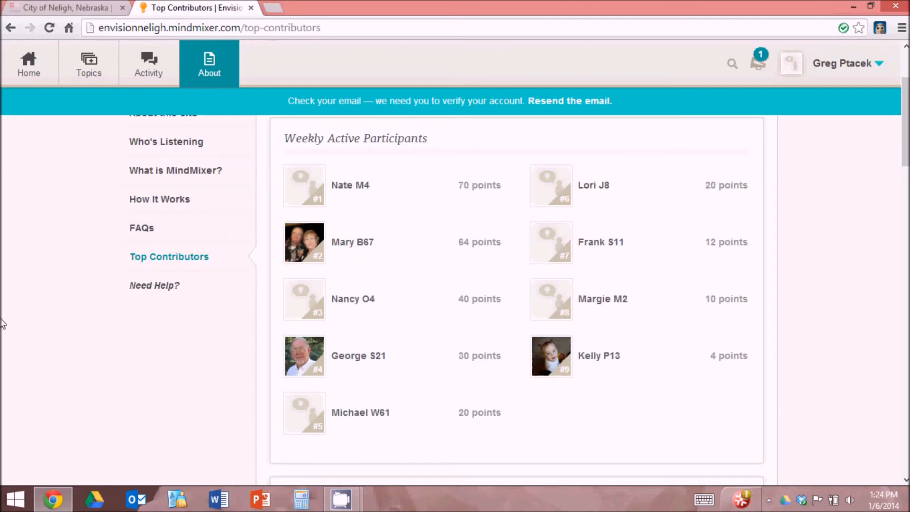
{"action": "scroll", "scroll_direction": "down", "scroll_amount": 3}
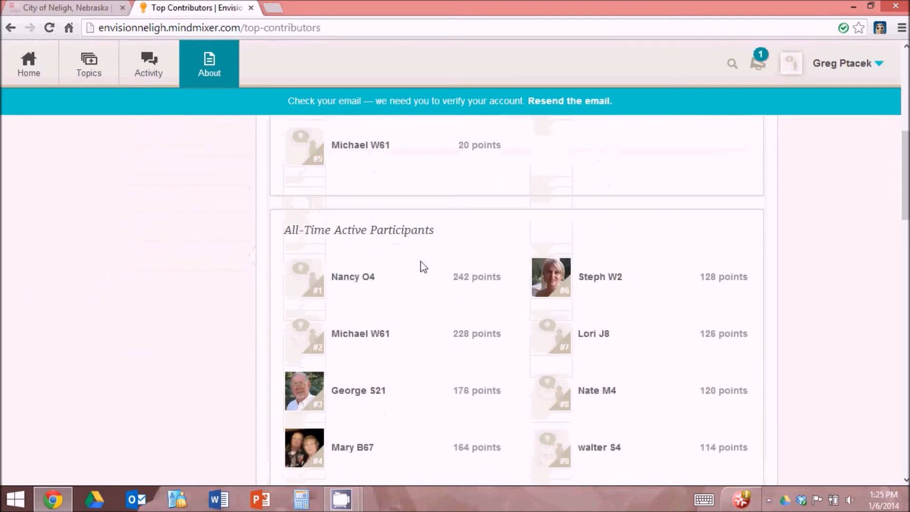
{"action": "scroll", "scroll_direction": "down", "scroll_amount": 3}
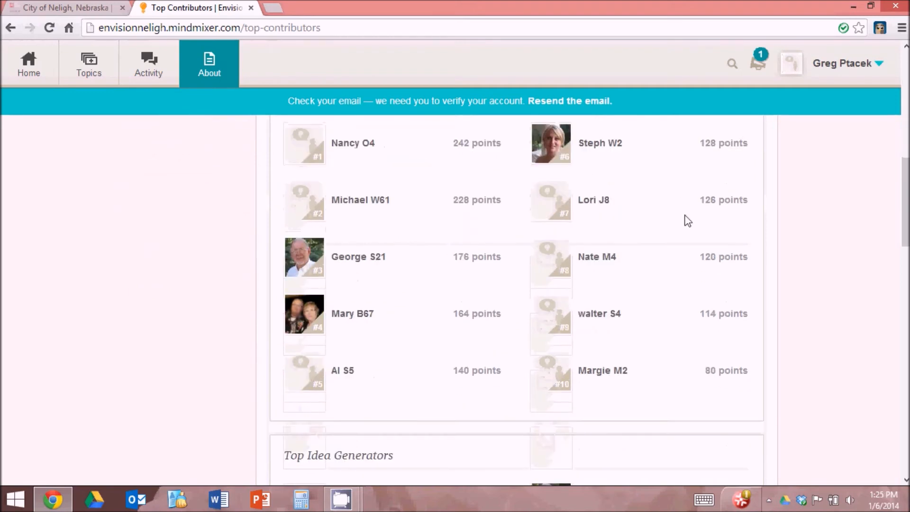
{"action": "scroll", "scroll_direction": "down", "scroll_amount": 3}
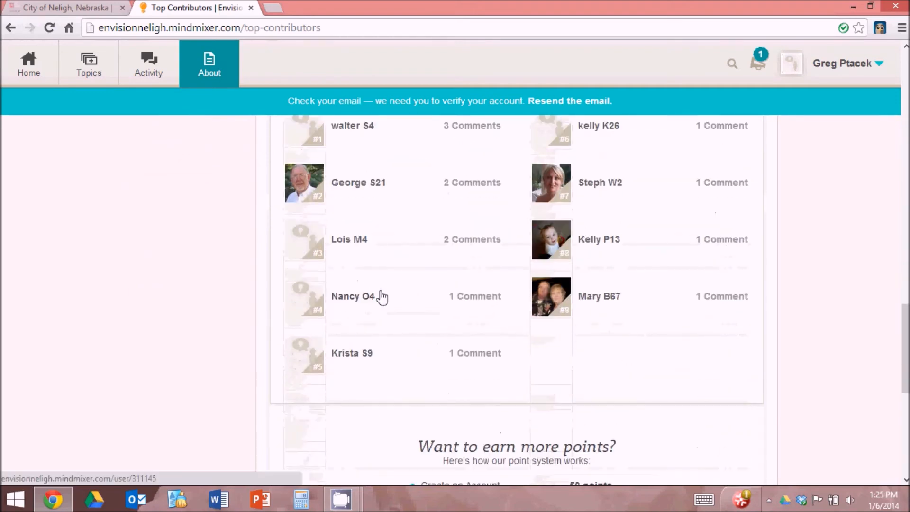
{"action": "scroll", "scroll_direction": "down", "scroll_amount": 3}
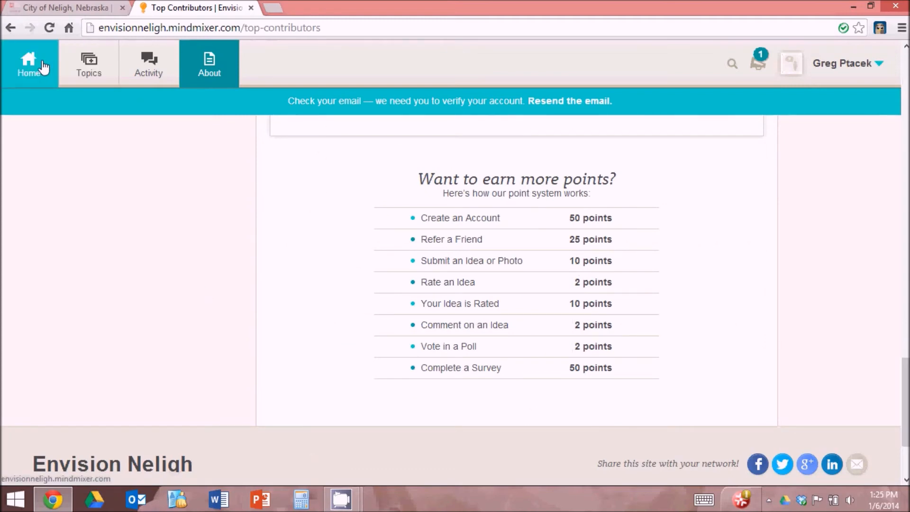
From All Topics, view the Your Big Idea topic and its posting date, then return to the list.
{"action": "left_click", "coordinate": [89, 63]}
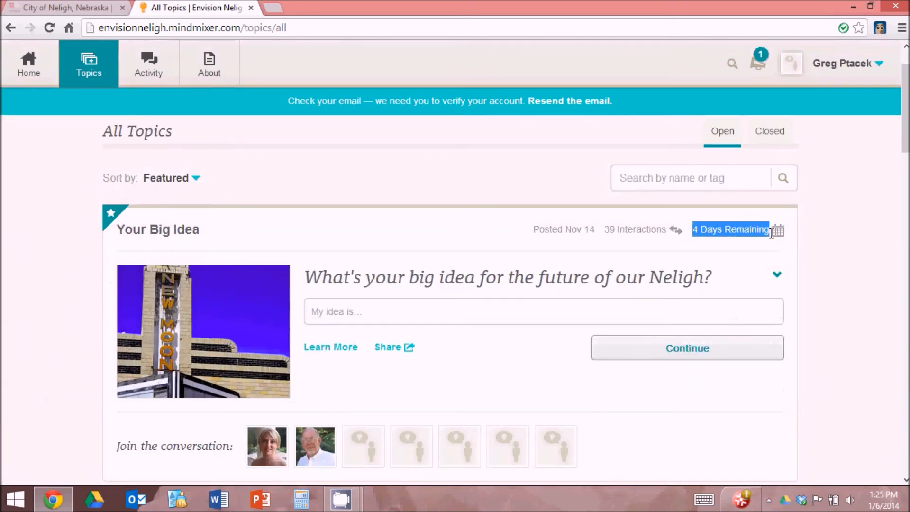
{"action": "mouse_move", "coordinate": [811, 267]}
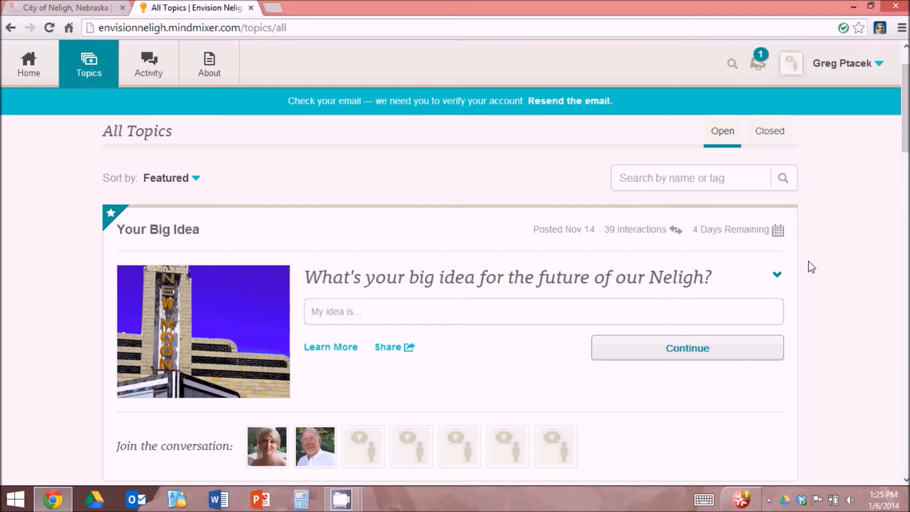
{"action": "mouse_move", "coordinate": [735, 273]}
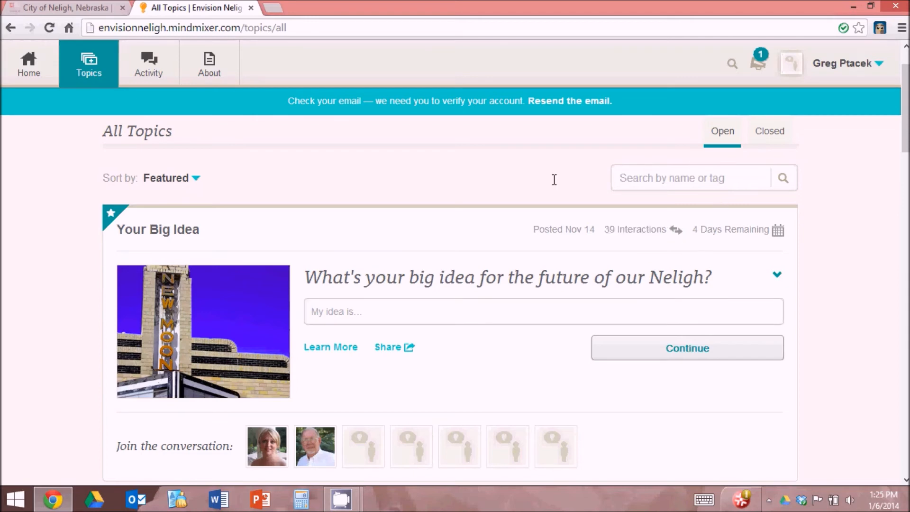
{"action": "double_click", "coordinate": [576, 229]}
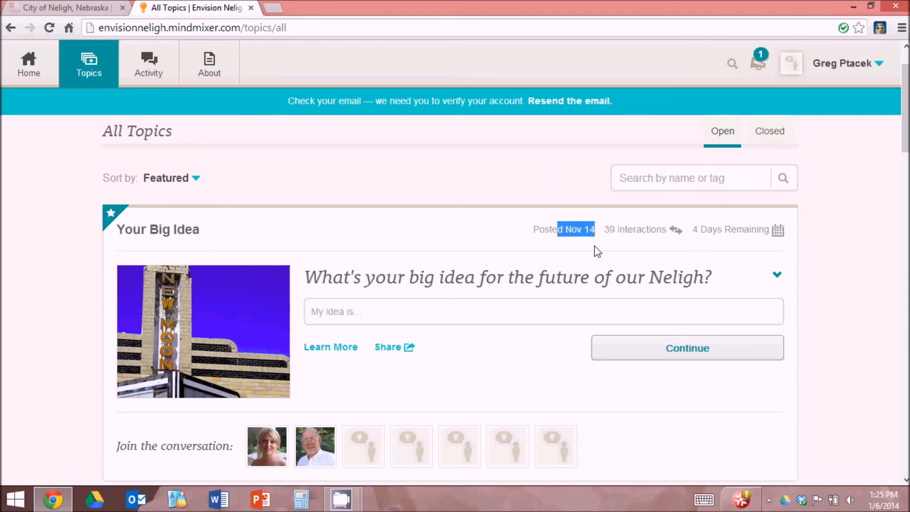
{"action": "scroll", "scroll_direction": "down", "scroll_amount": 3}
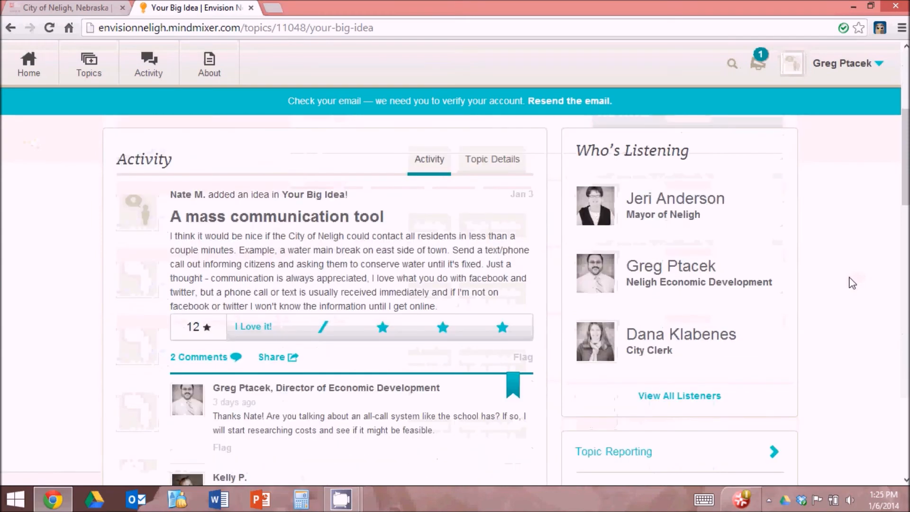
{"action": "scroll", "scroll_direction": "up", "scroll_amount": 3}
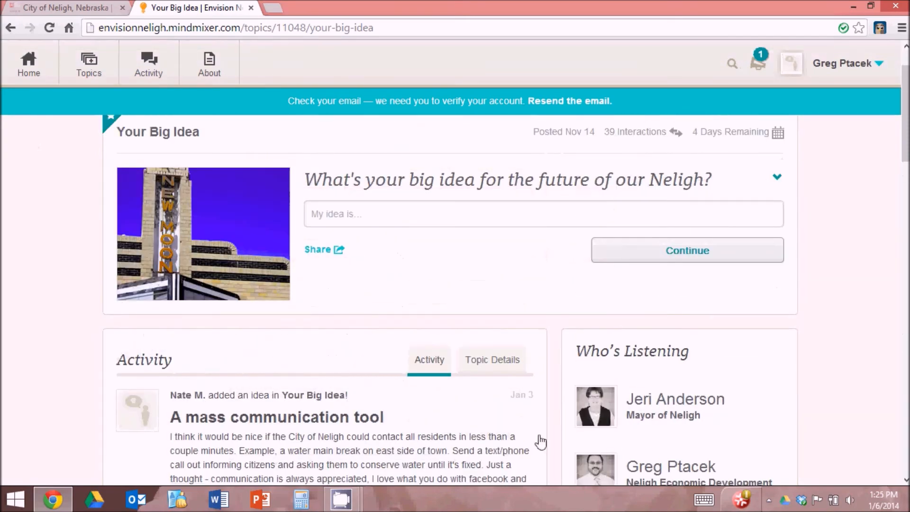
{"action": "left_click", "coordinate": [11, 28]}
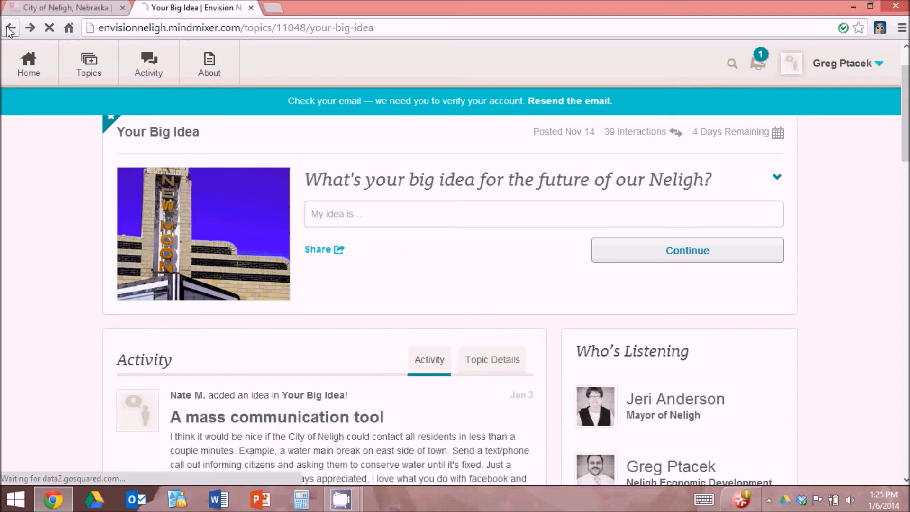
Scroll the All Topics list down to A Great View and the footer, then back to the top.
{"action": "left_click", "coordinate": [89, 63]}
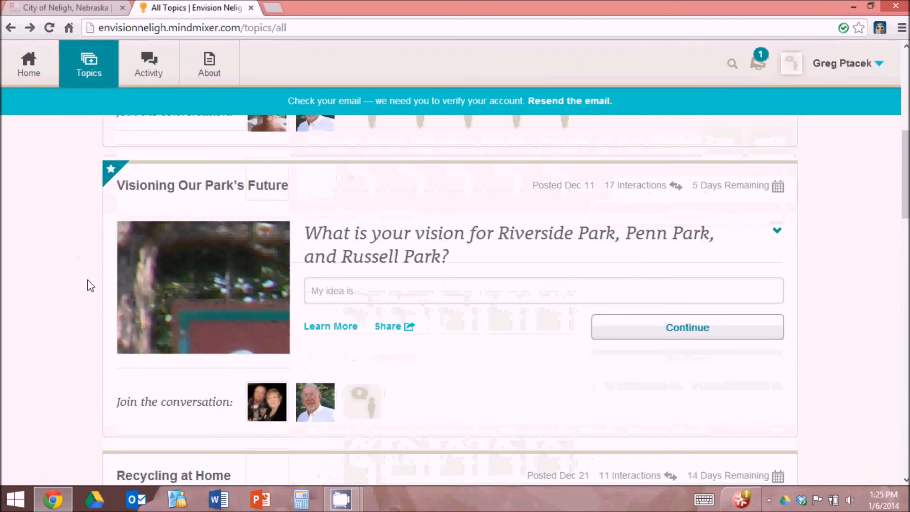
{"action": "scroll", "scroll_direction": "down", "scroll_amount": 3}
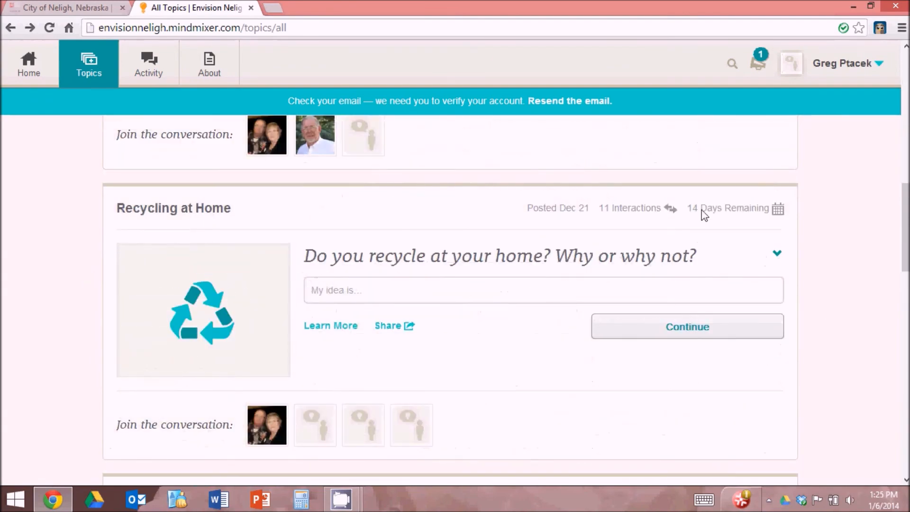
{"action": "mouse_move", "coordinate": [842, 273]}
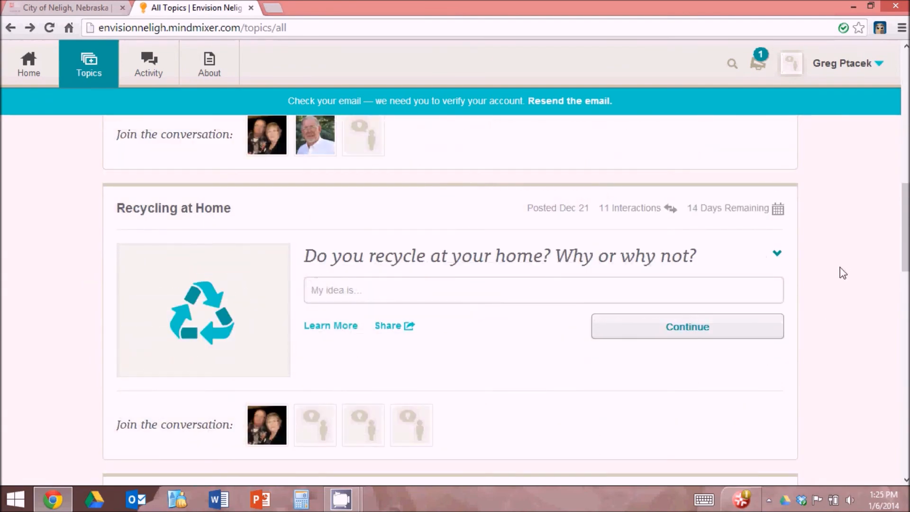
{"action": "scroll", "scroll_direction": "down", "scroll_amount": 3}
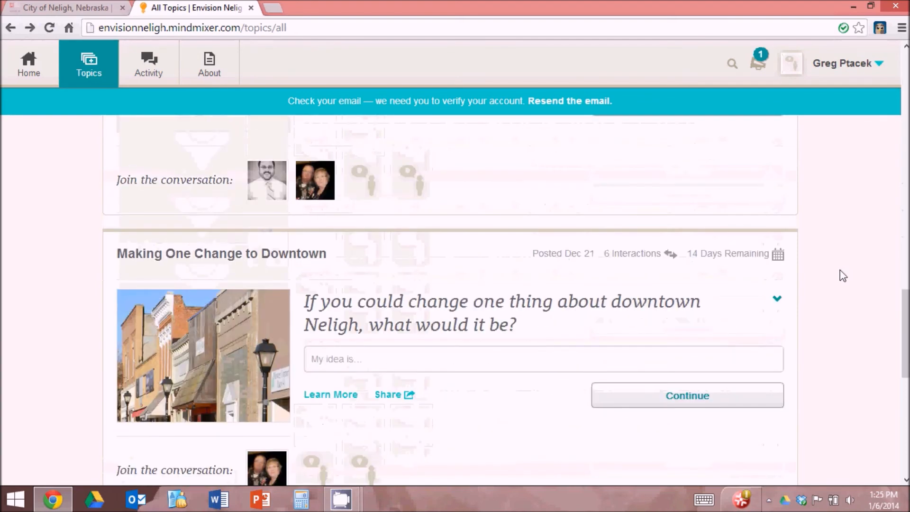
{"action": "scroll", "scroll_direction": "down", "scroll_amount": 3}
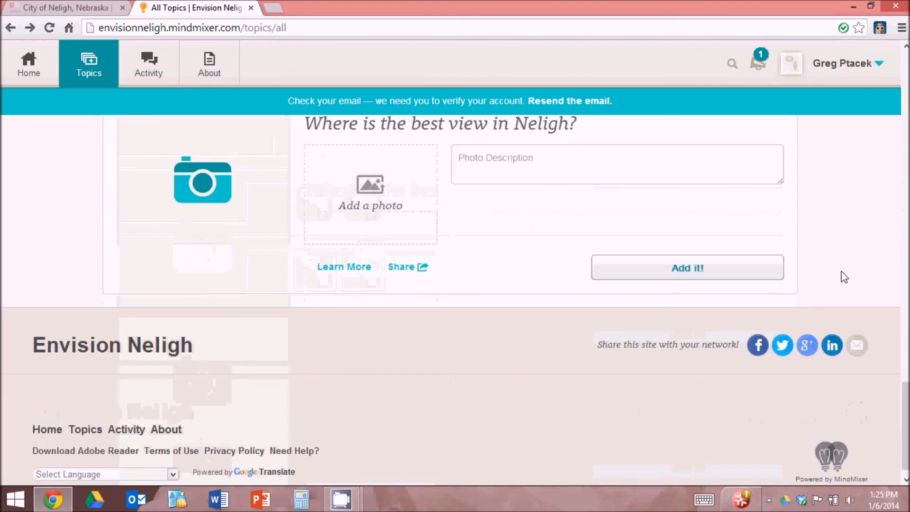
{"action": "scroll", "scroll_direction": "up", "scroll_amount": 3}
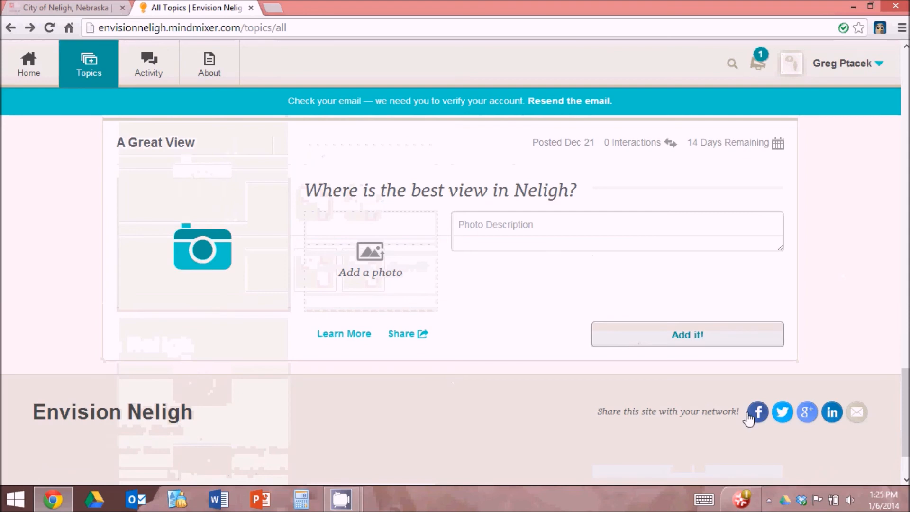
{"action": "scroll", "scroll_direction": "up", "scroll_amount": 3}
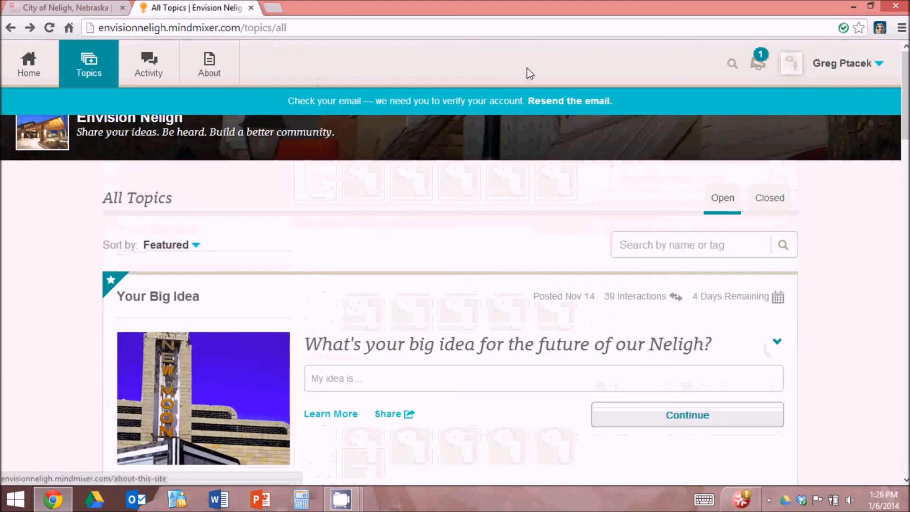
Show the notifications list with the Congratulations message for reaching 50 points.
{"action": "left_click", "coordinate": [758, 63]}
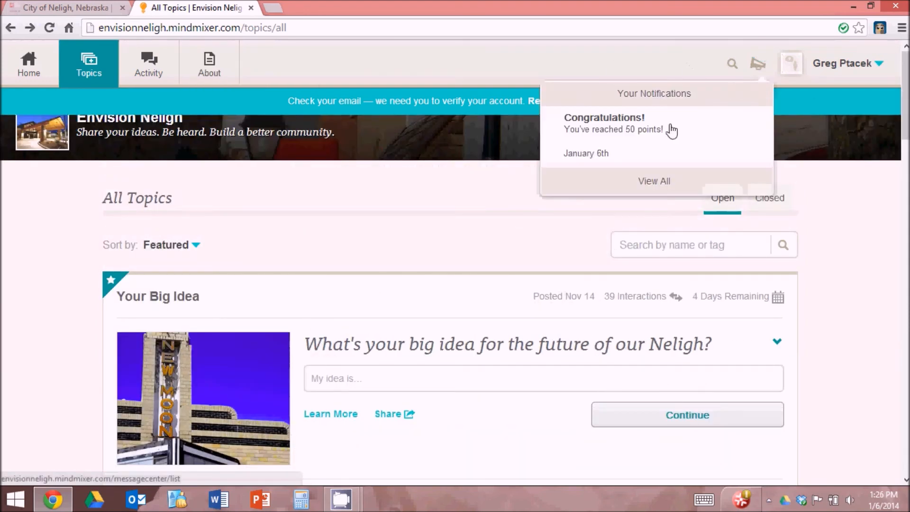
{"action": "mouse_move", "coordinate": [642, 60]}
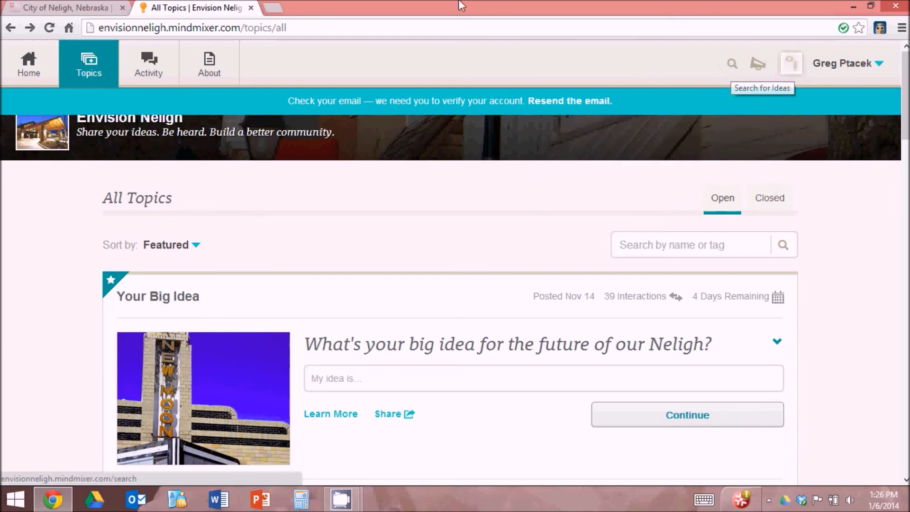
{"action": "mouse_move", "coordinate": [273, 14]}
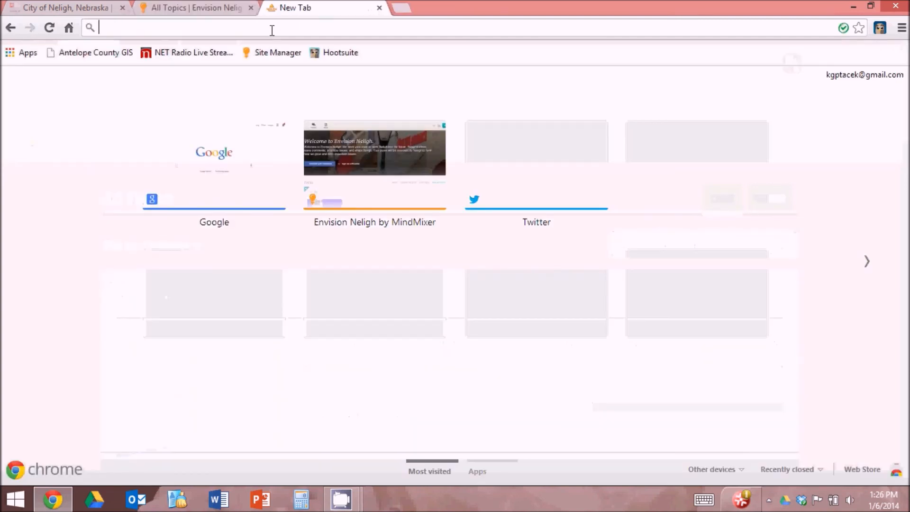
Go to neligh.org/live/envisionneligh via 'envision' and scroll through its explanation and demo video.
{"action": "type", "text": "envisionneligh/"}
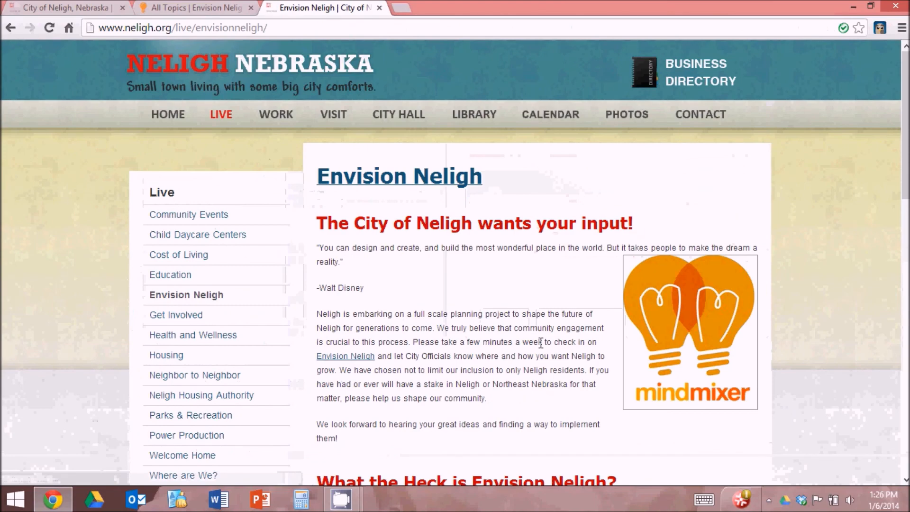
{"action": "scroll", "scroll_direction": "down", "scroll_amount": 3}
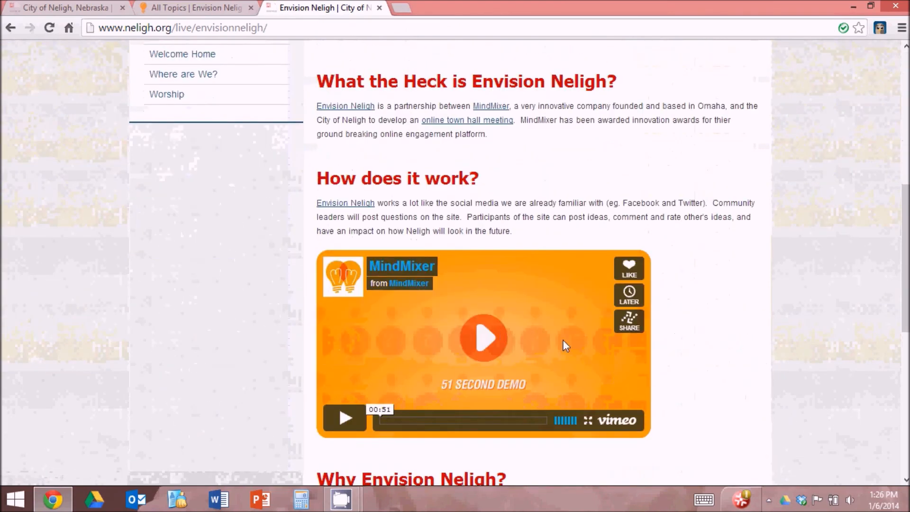
{"action": "scroll", "scroll_direction": "down", "scroll_amount": 3}
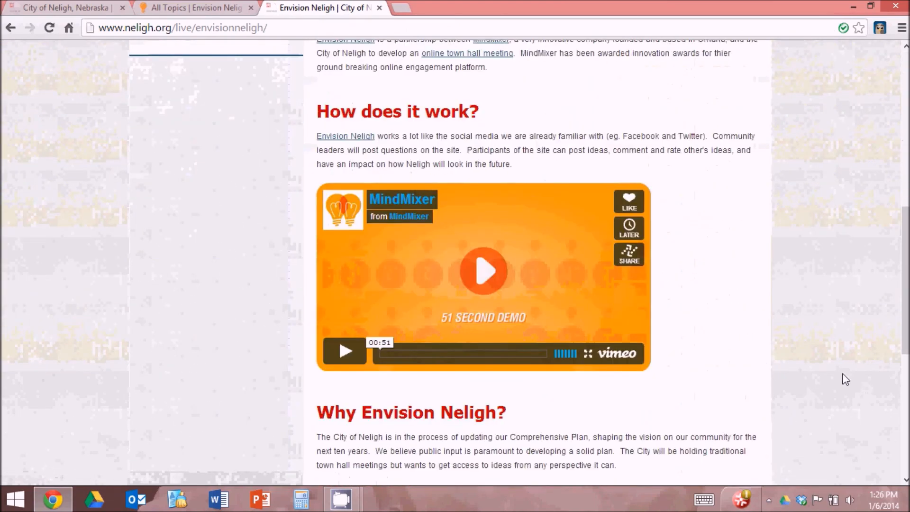
{"action": "scroll", "scroll_direction": "up", "scroll_amount": 3}
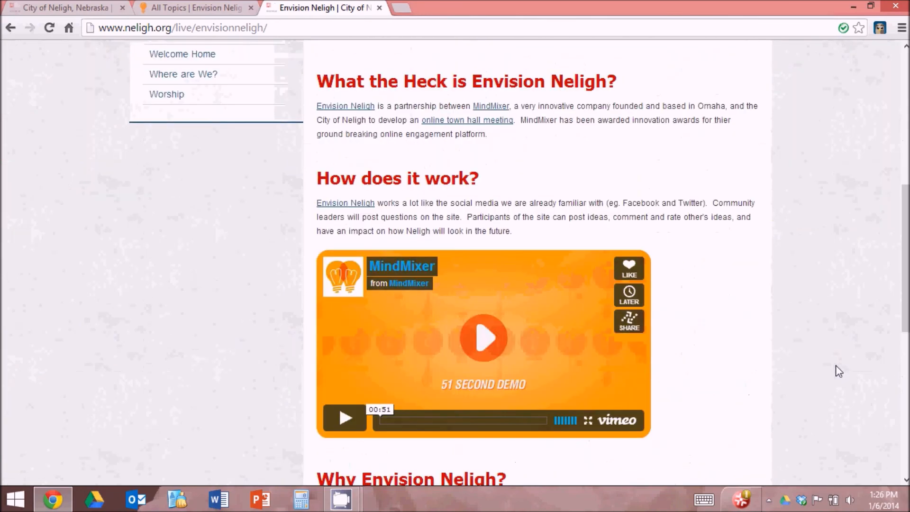
{"action": "scroll", "scroll_direction": "up", "scroll_amount": 3}
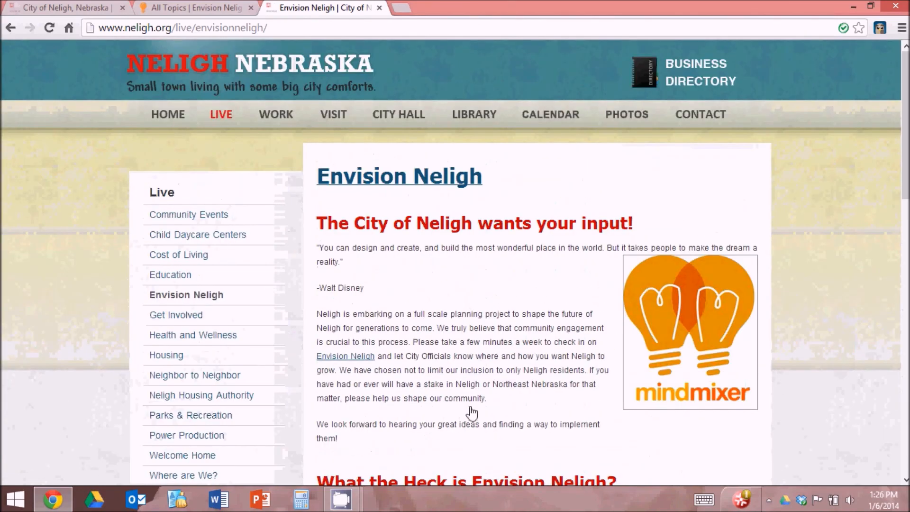